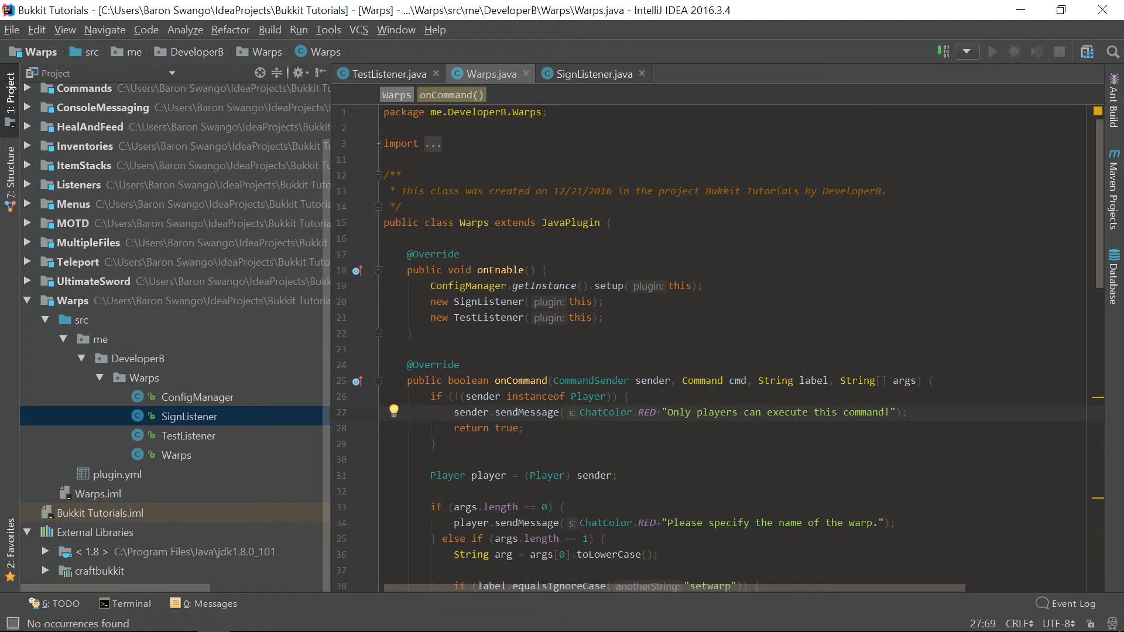
Step: Review the SignListener code and then the Warps main class code
click(593, 74)
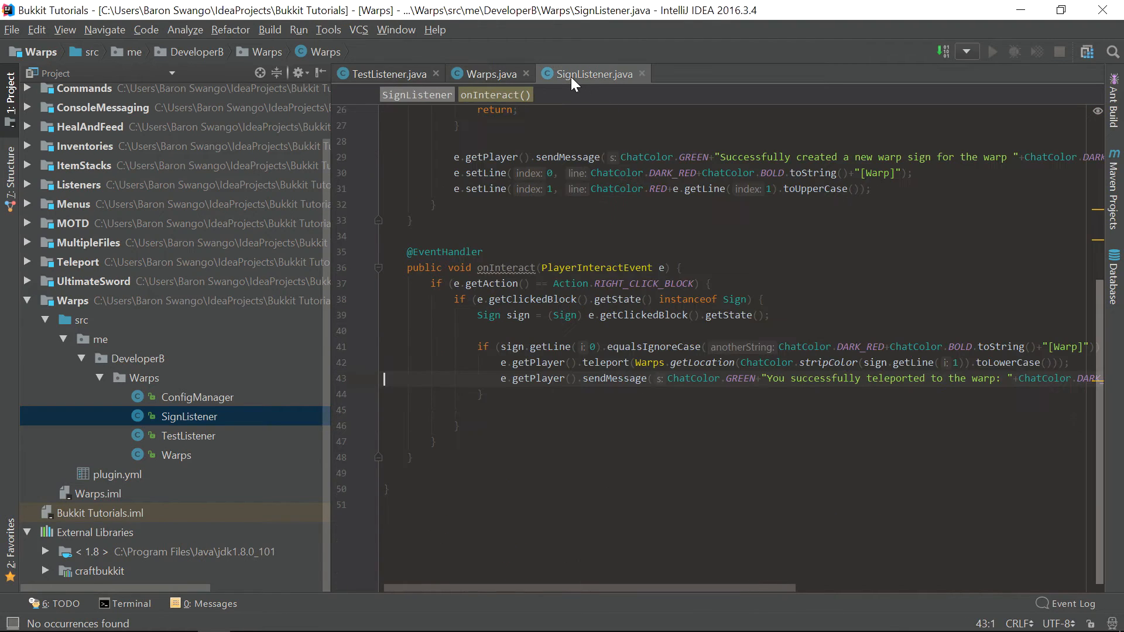
scroll(up, 3)
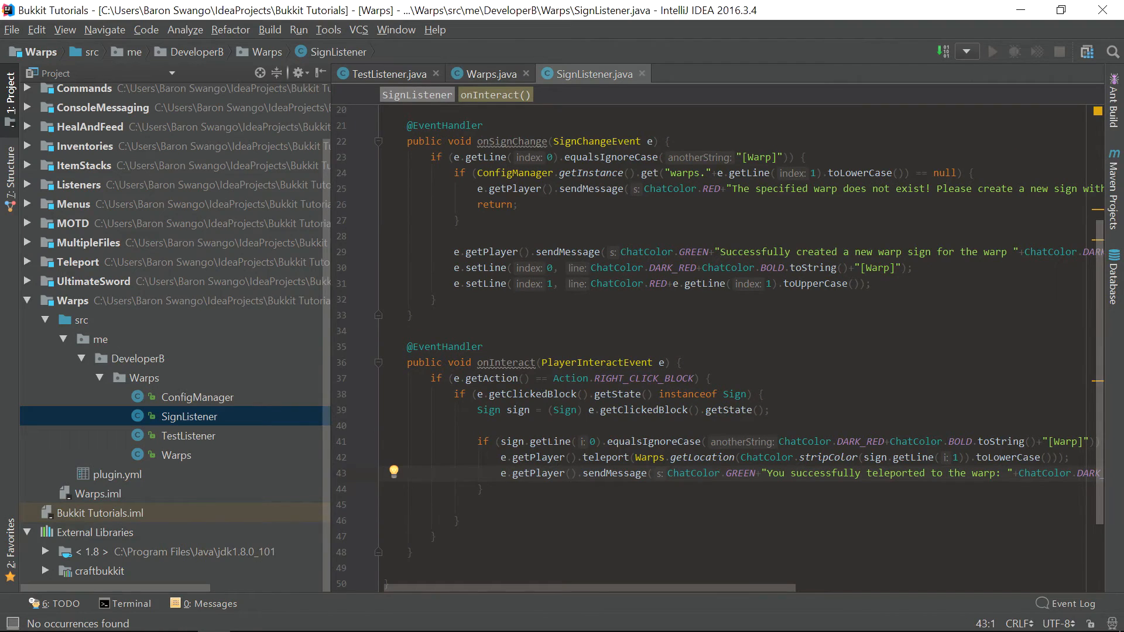
scroll(up, 3)
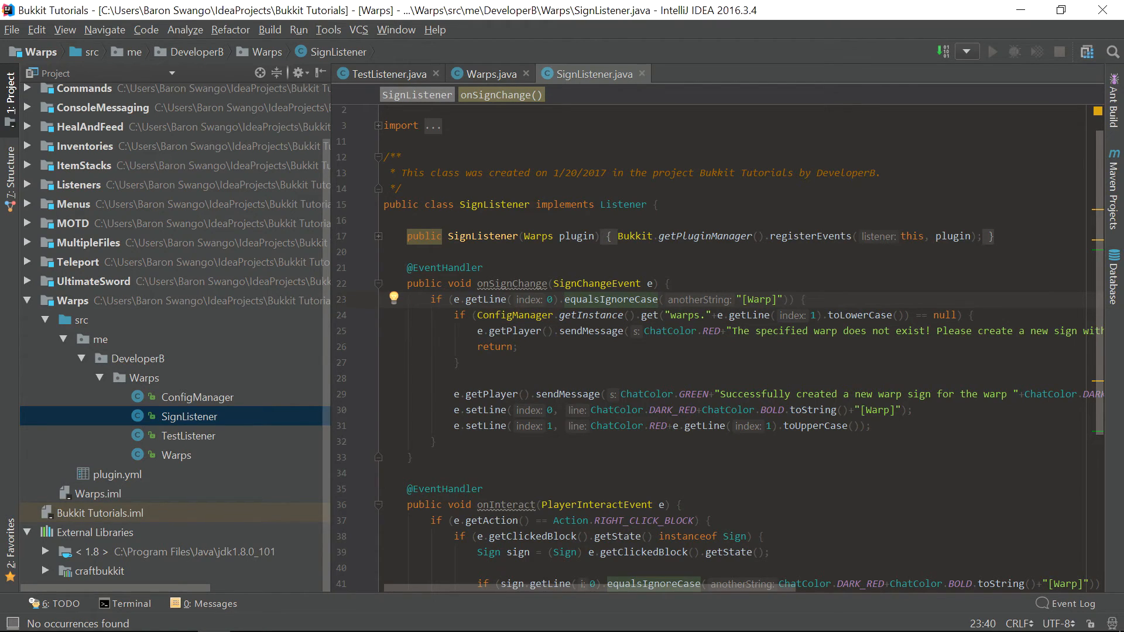
click(490, 74)
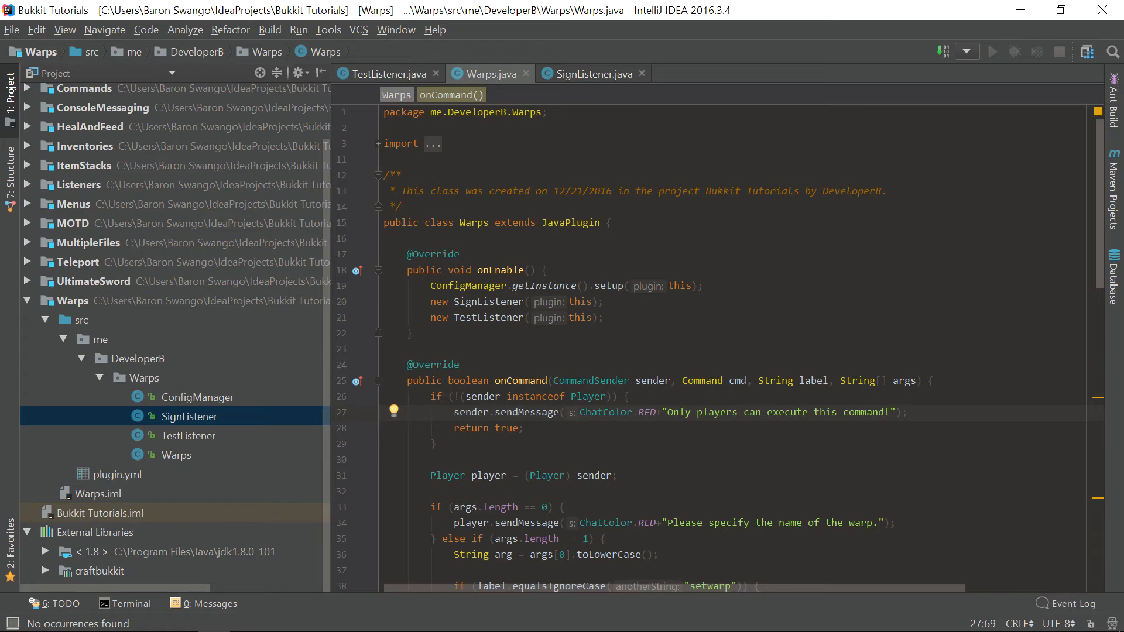
scroll(down, 3)
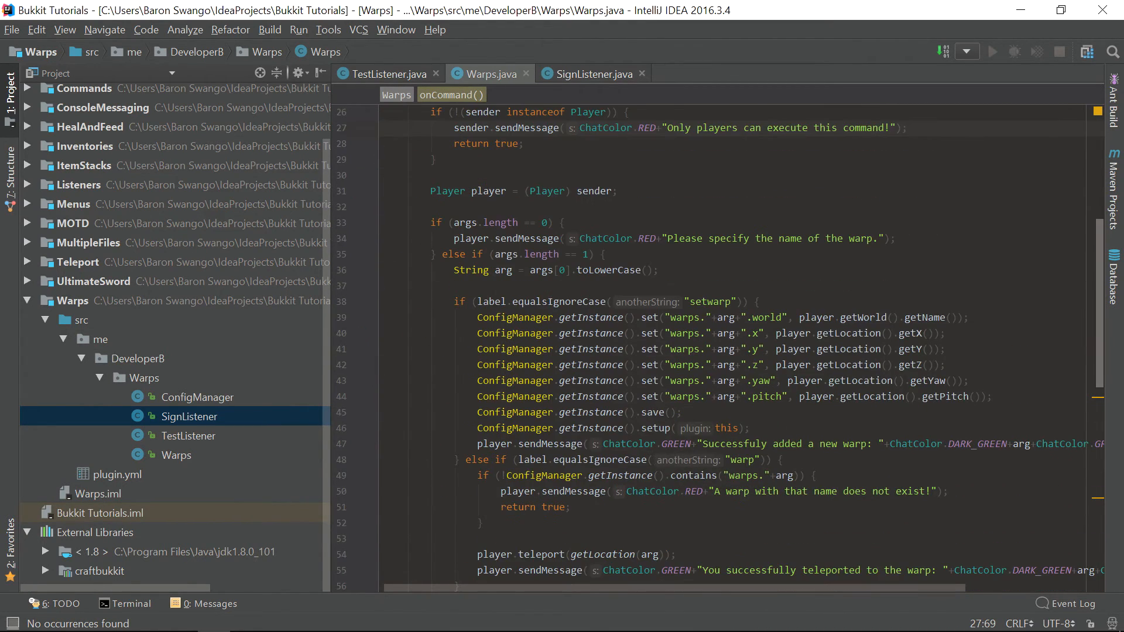
scroll(down, 3)
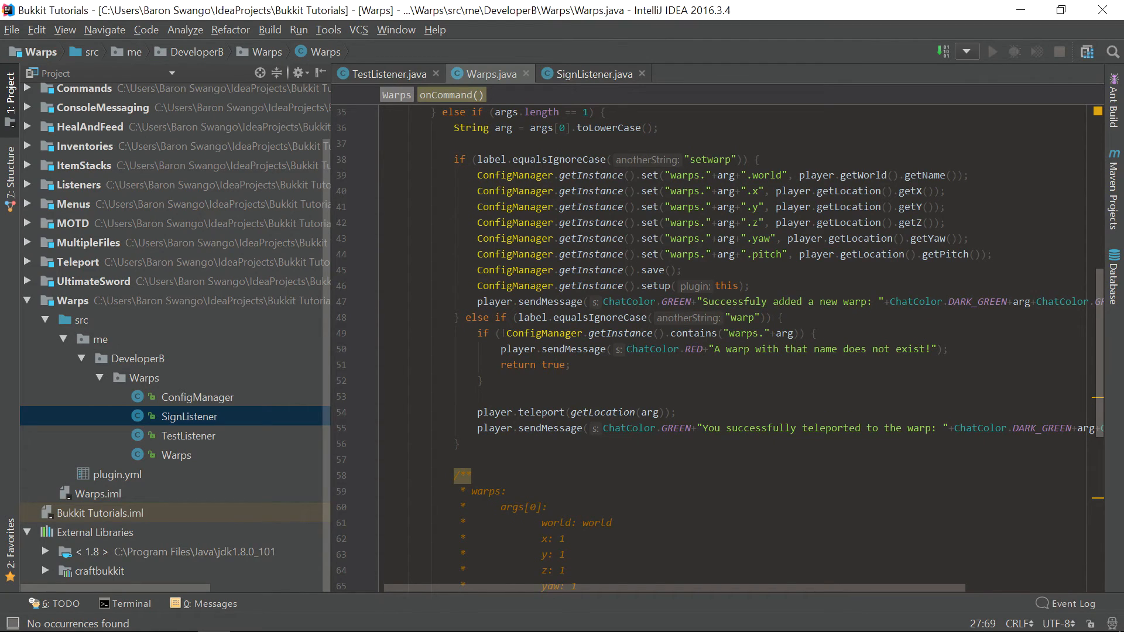
scroll(up, 3)
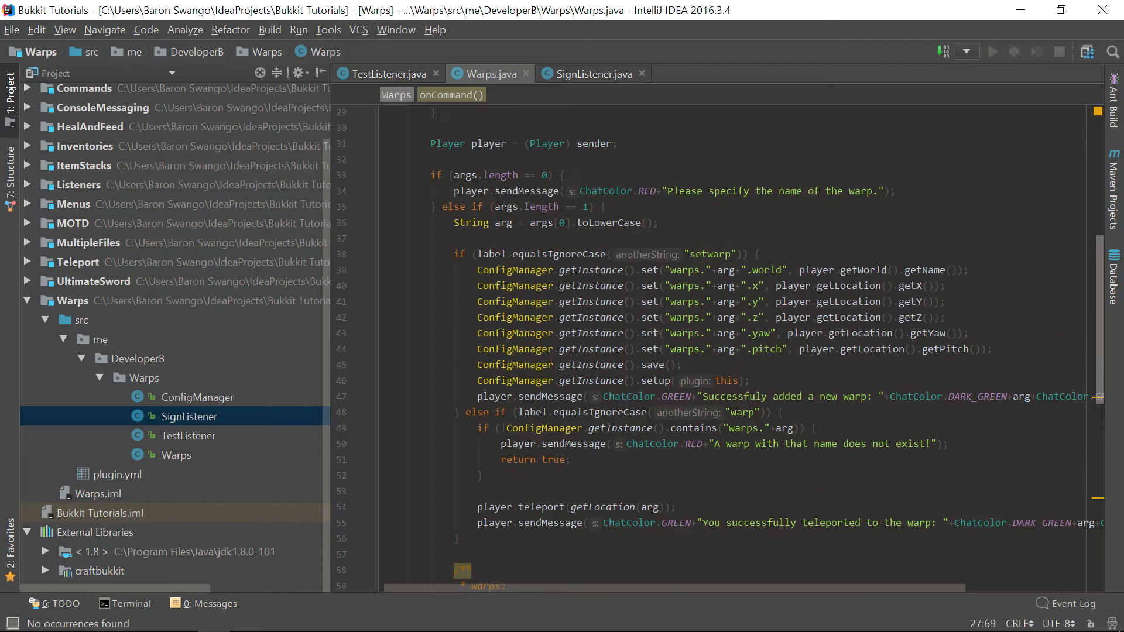
scroll(up, 3)
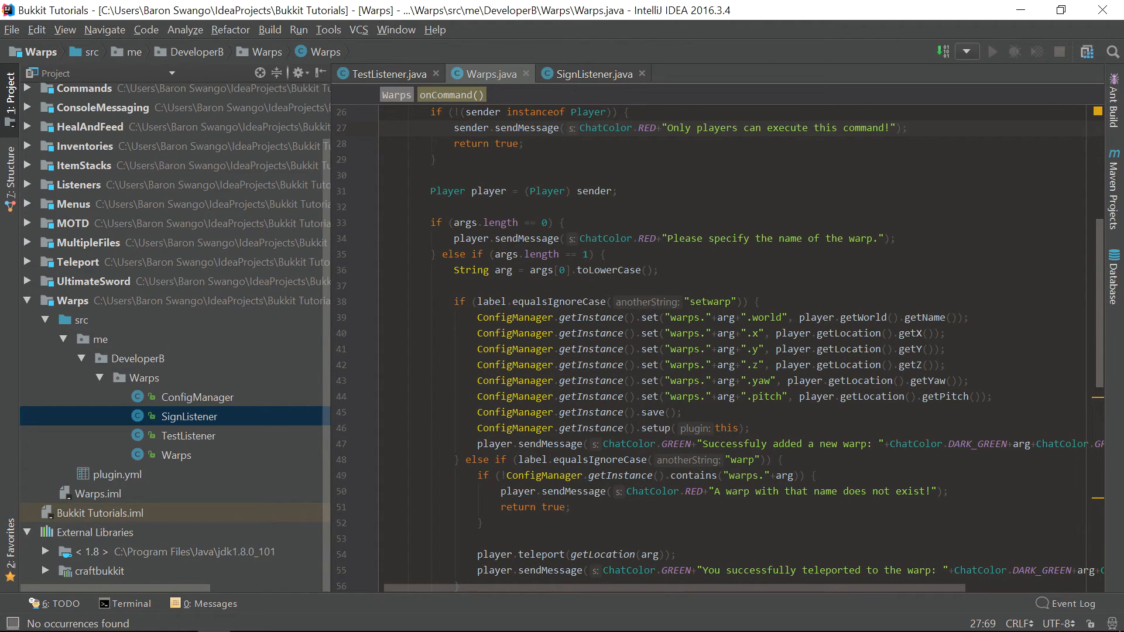
scroll(up, 3)
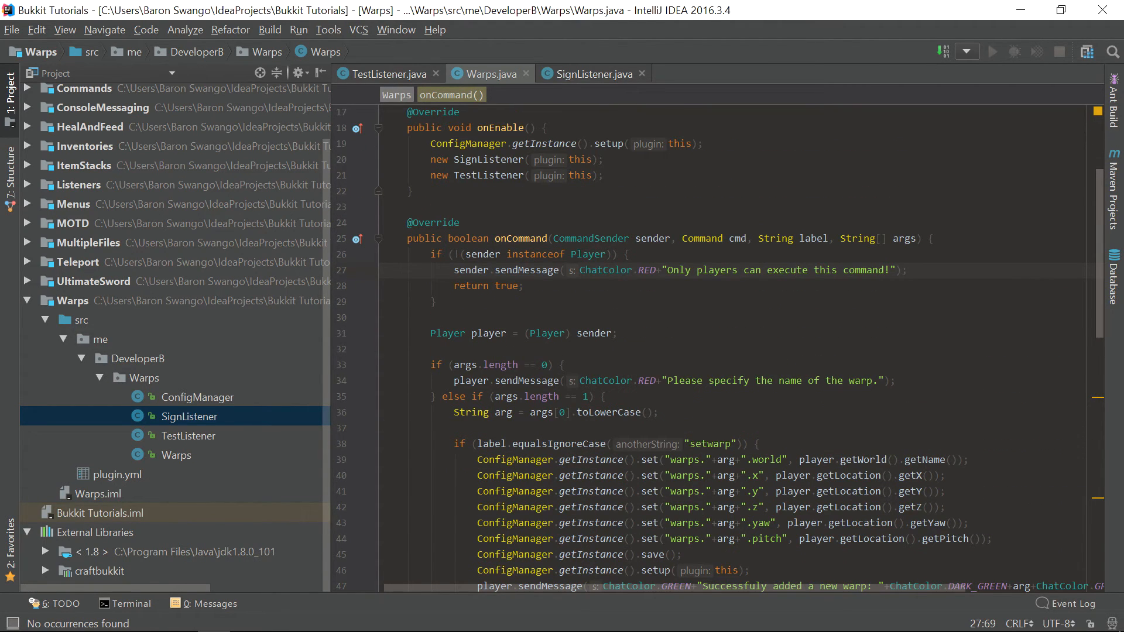
Step: Create a new Java class named PlayerWarpEvent in the Warps package
click(147, 378)
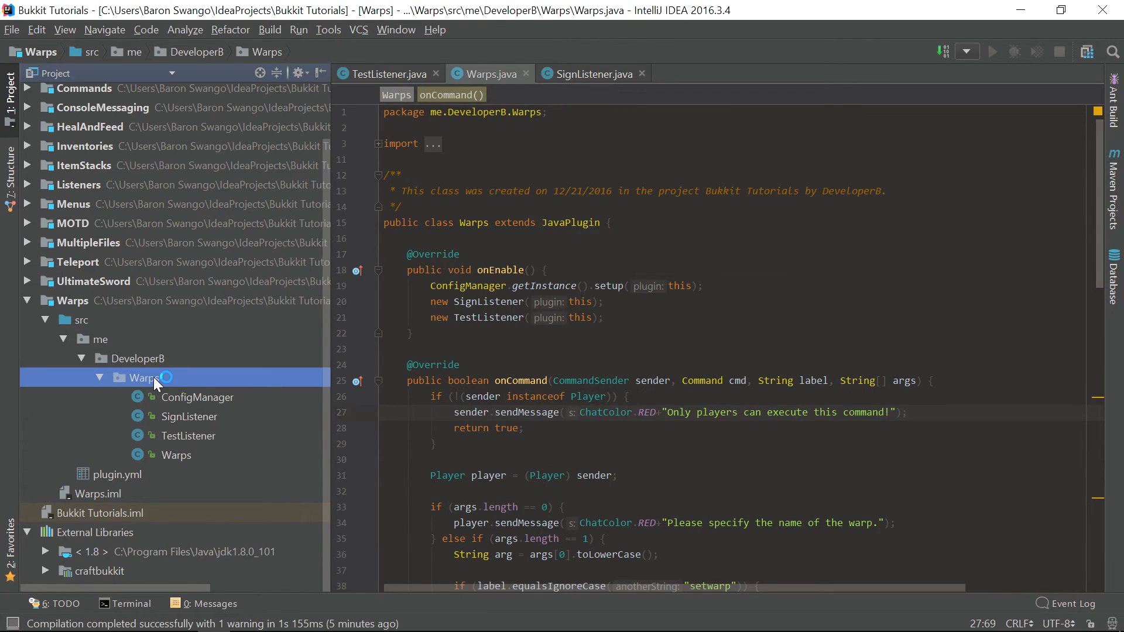
right_click(145, 378)
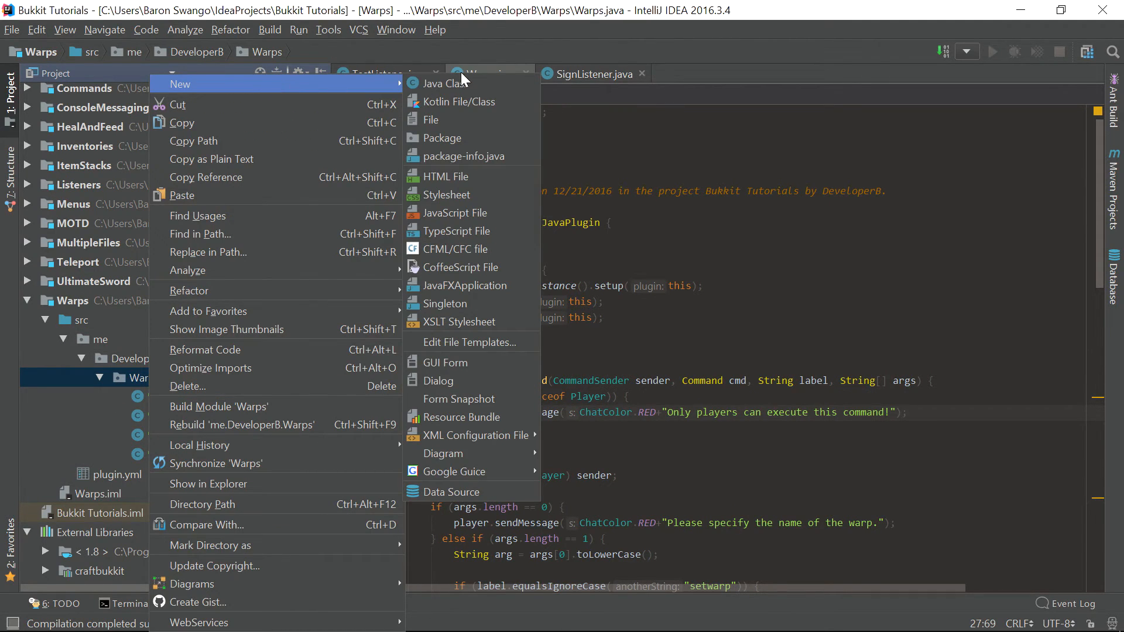
click(448, 83)
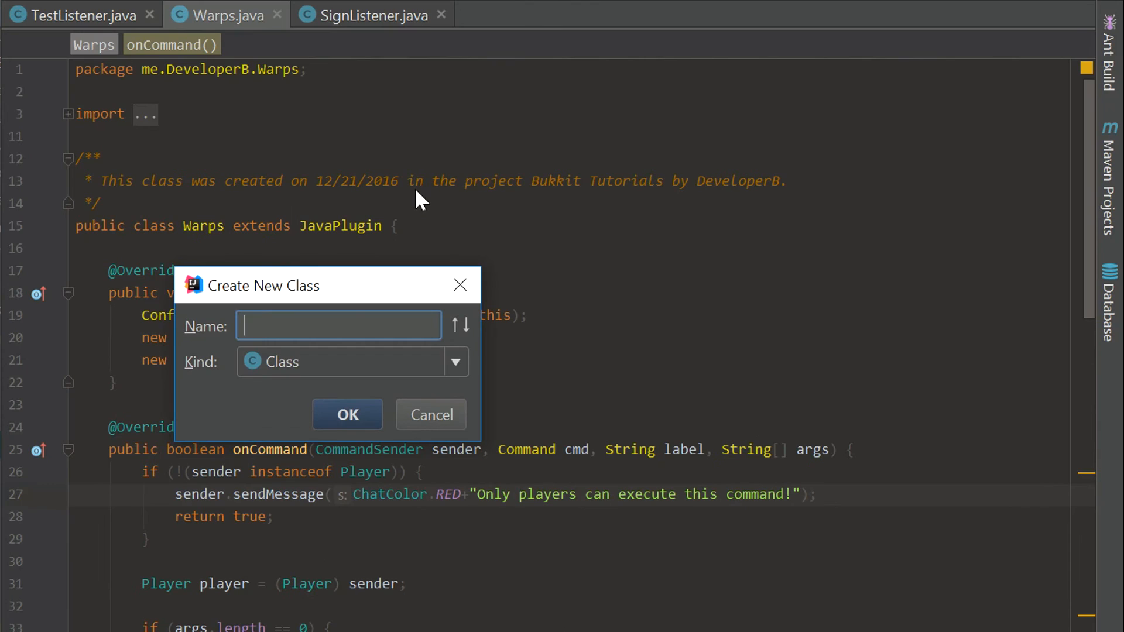
text(PlayerWarpE)
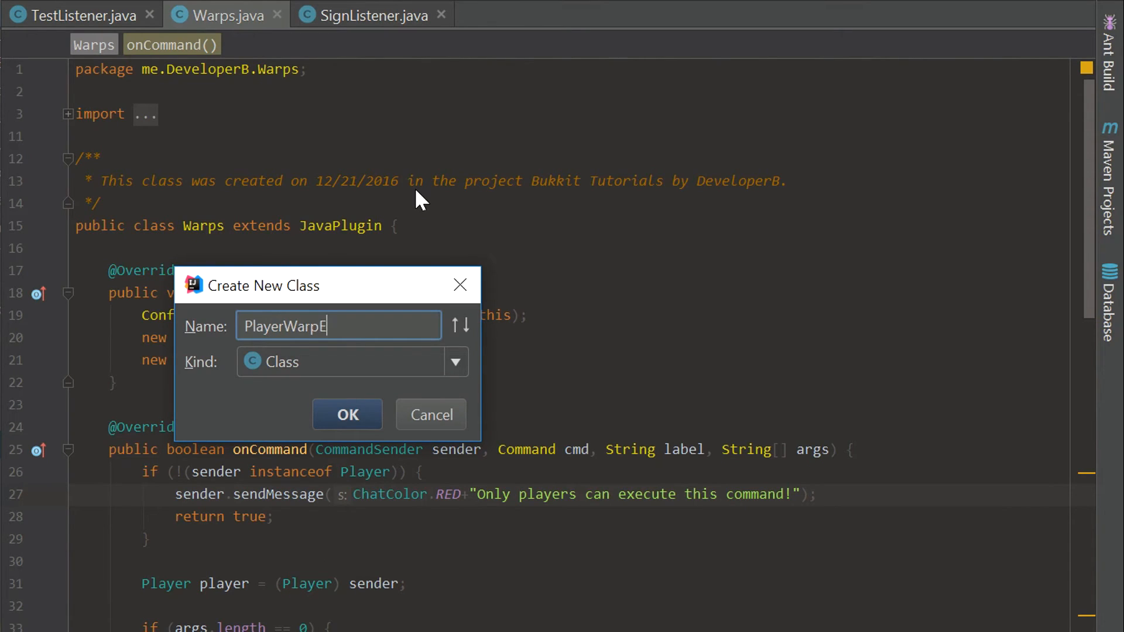
click(346, 415)
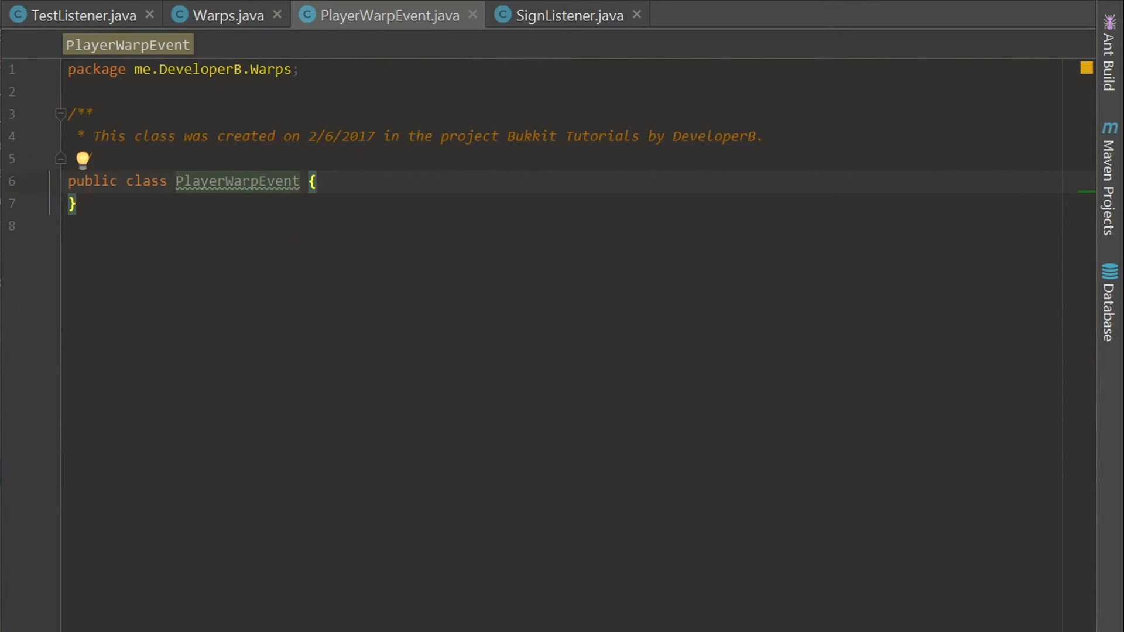
Step: Make PlayerWarpEvent extend Event and declare a private static final HandlerList handlers field
text(extends E)
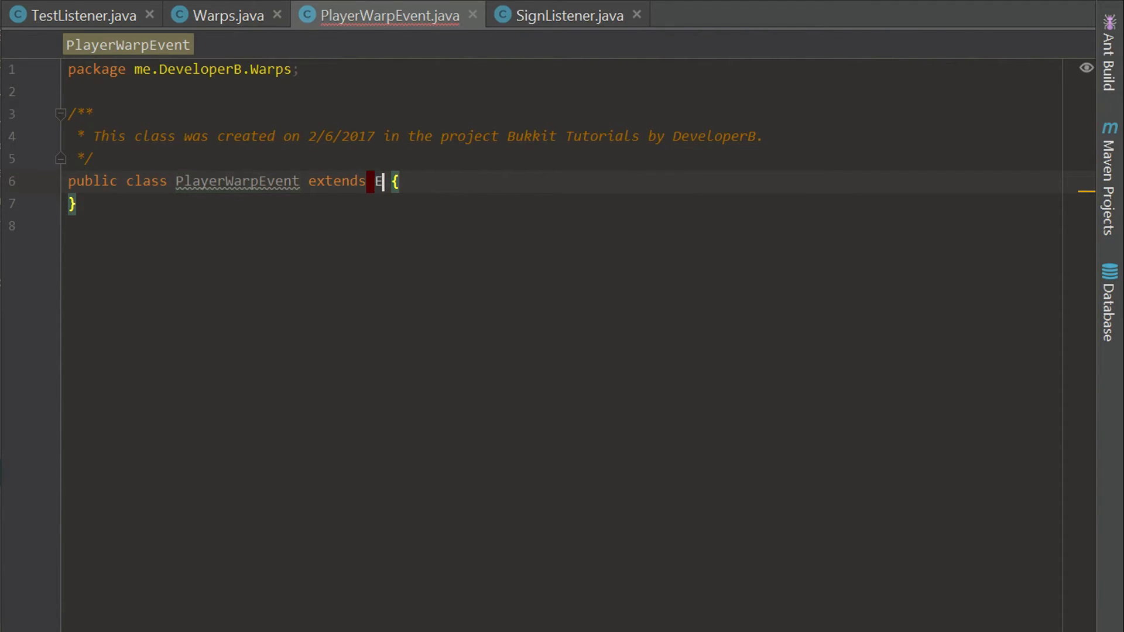
text(vent)
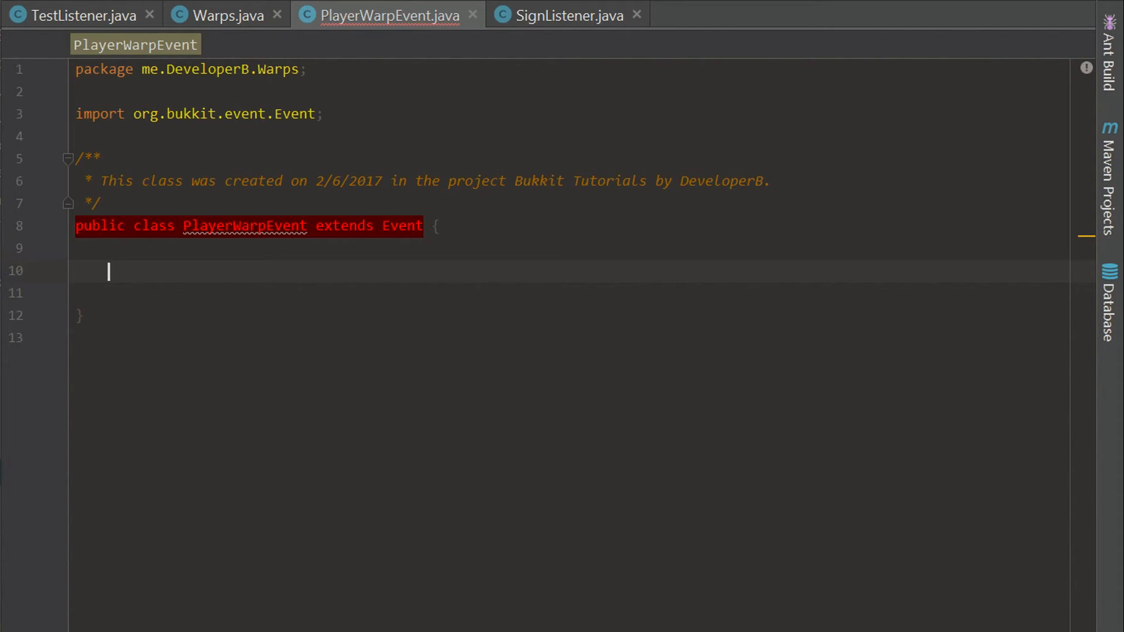
text(private)
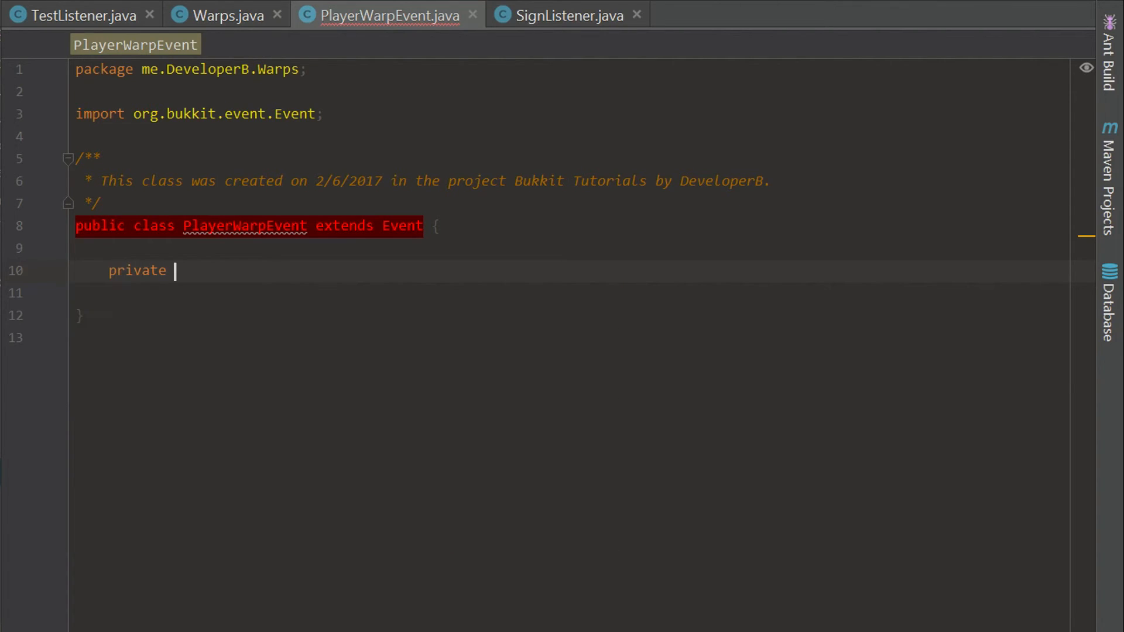
text(static final)
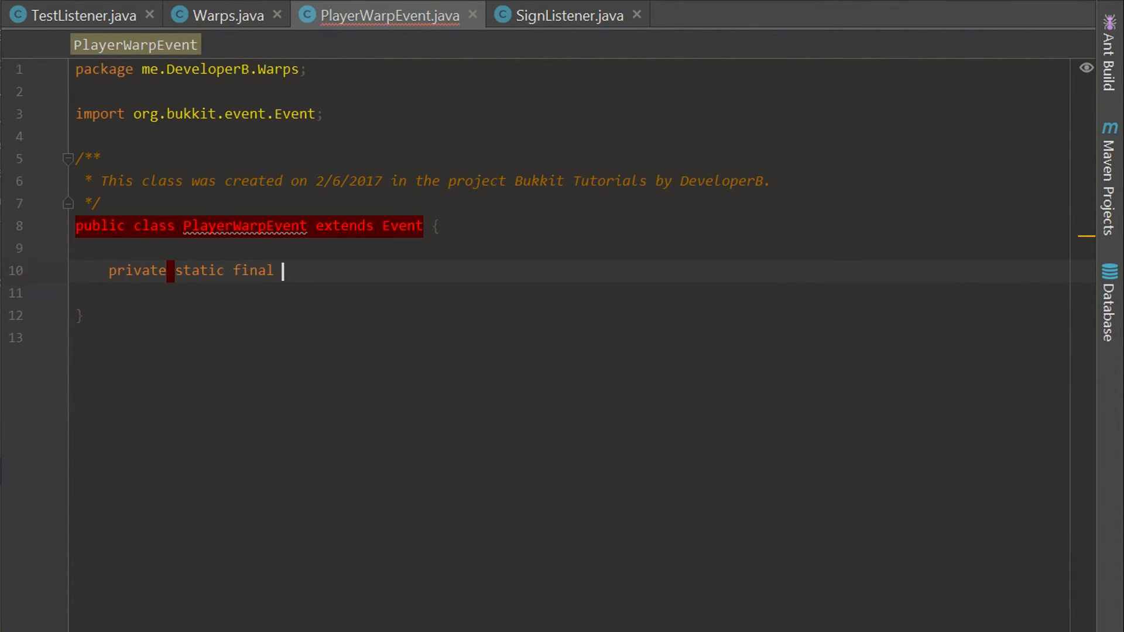
text(HandlerList)
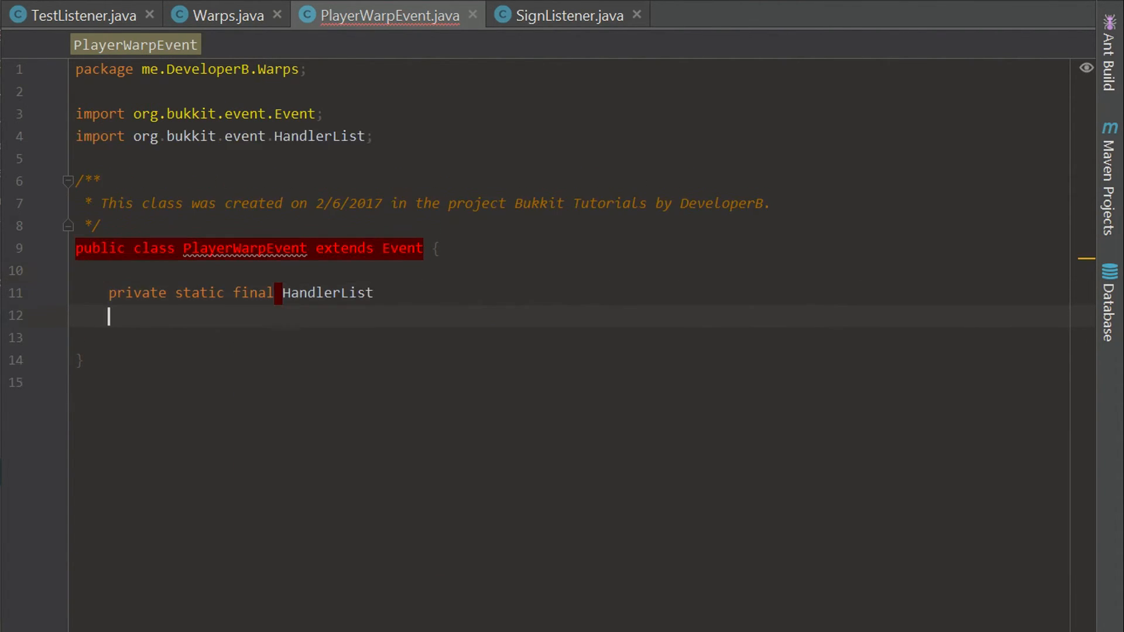
text(handlers = new Hand)
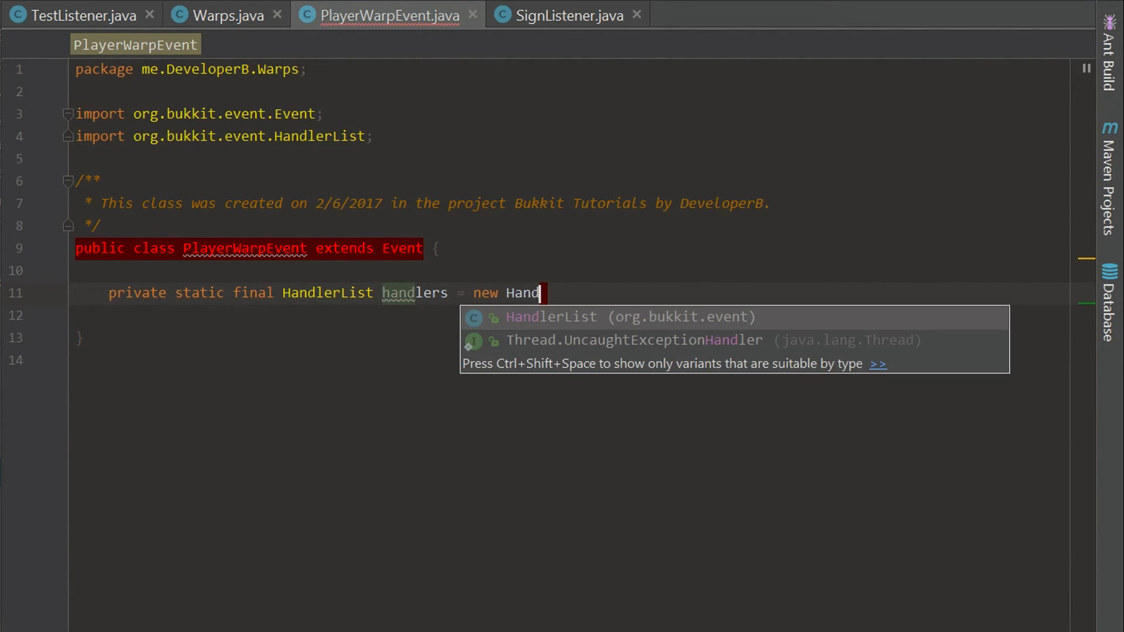
click(550, 317)
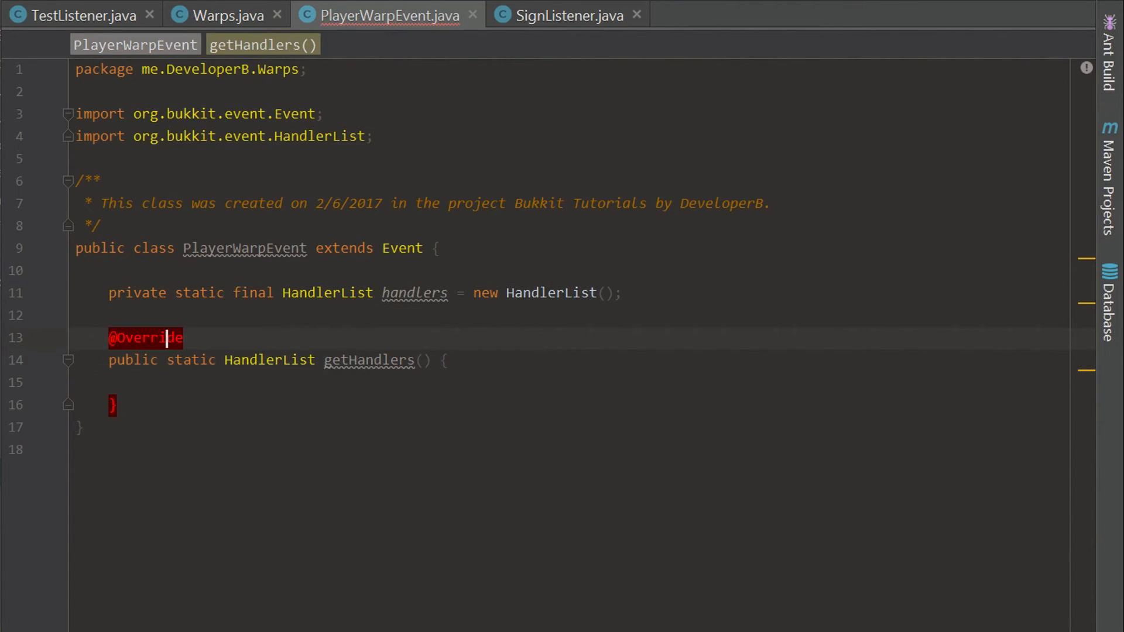
key(Delete)
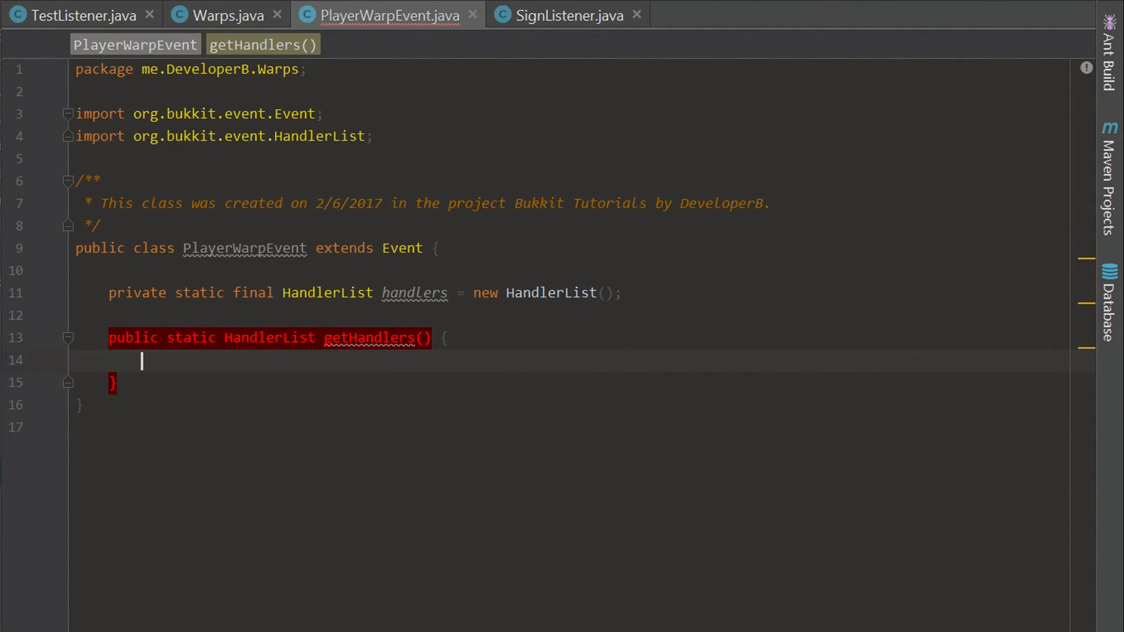
text(return handlers;)
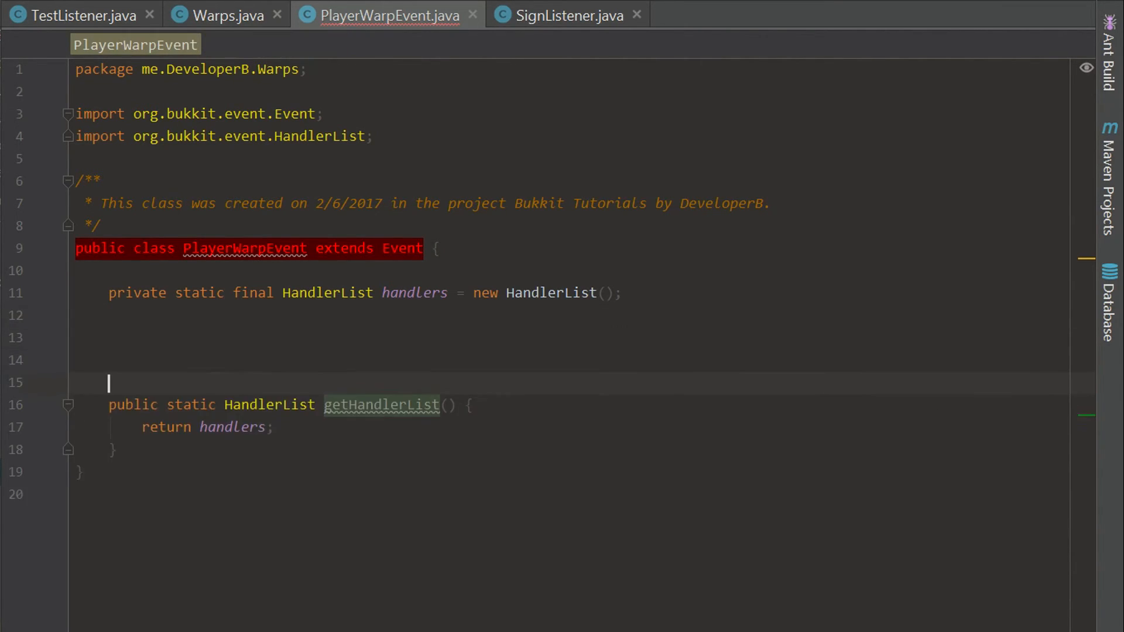
text(@Override)
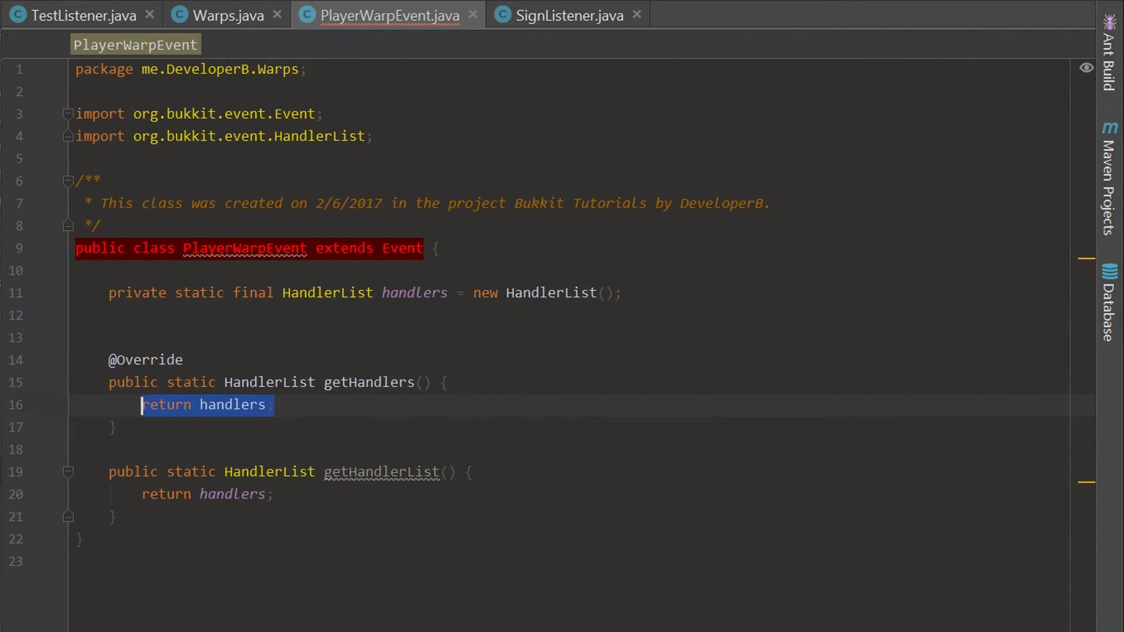
click(147, 359)
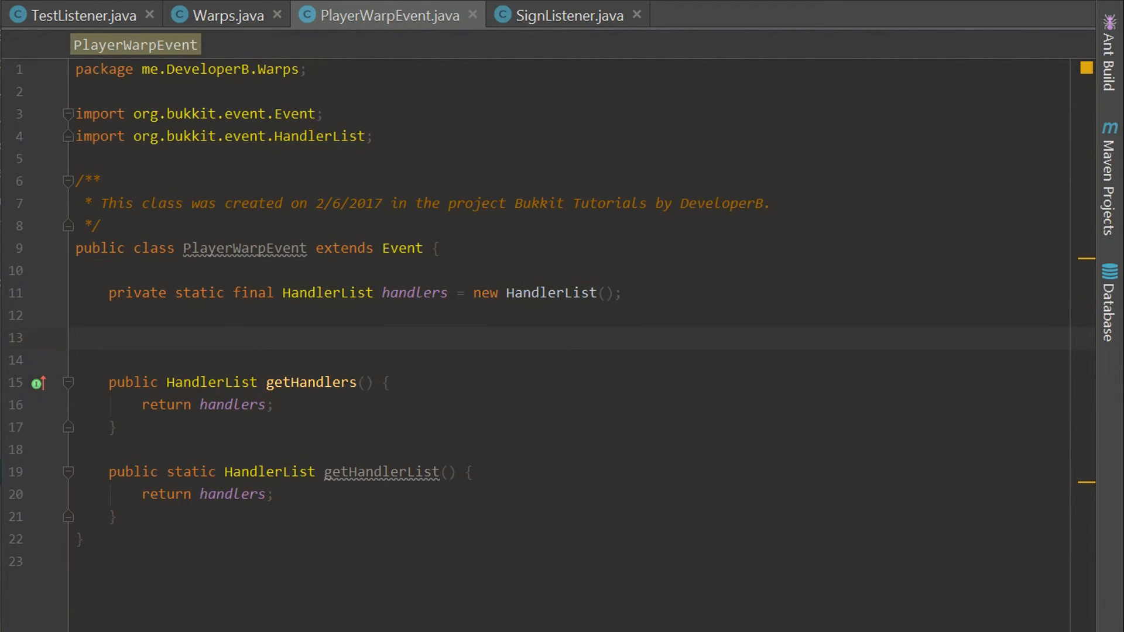
click(79, 315)
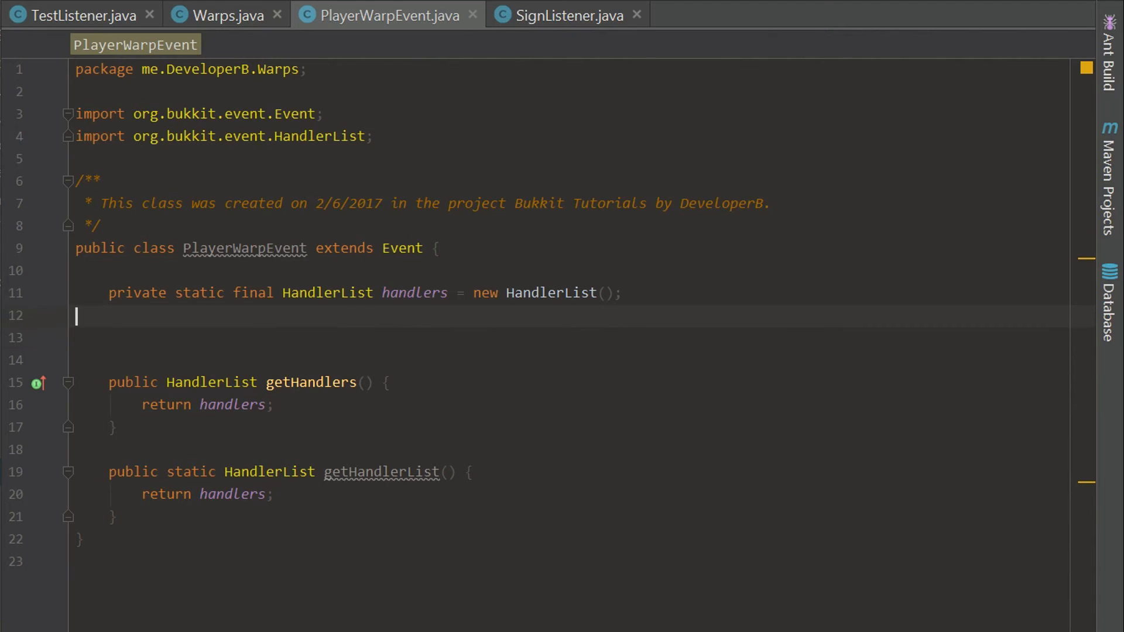
mouse_move(243, 248)
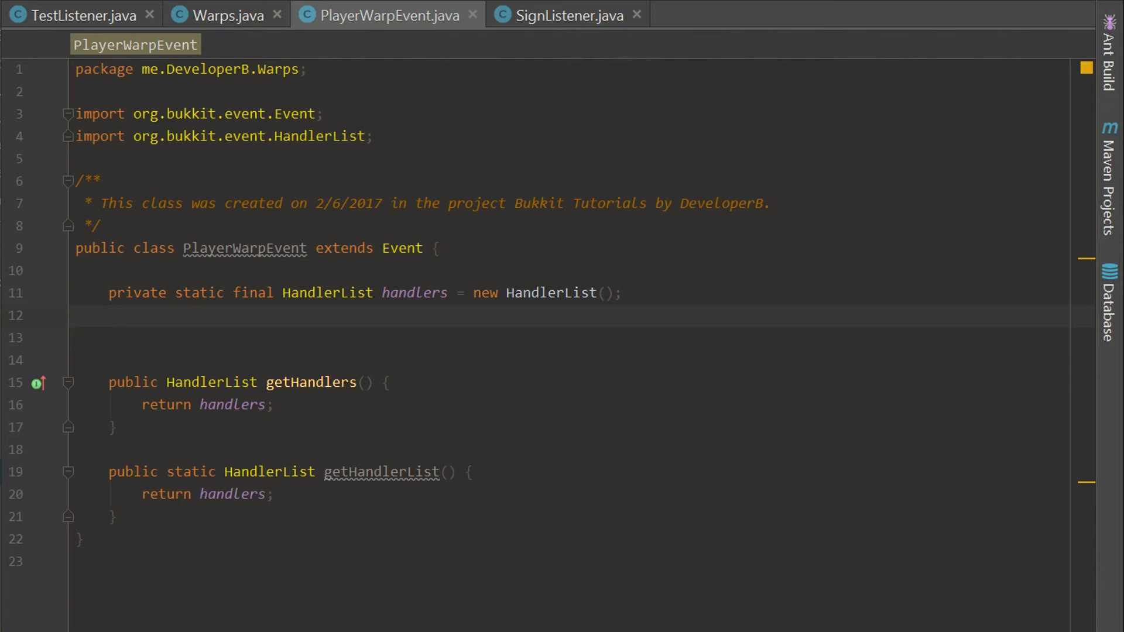
Step: Add private Player player and Location warp fields with a constructor assigning both
text(private Player player;)
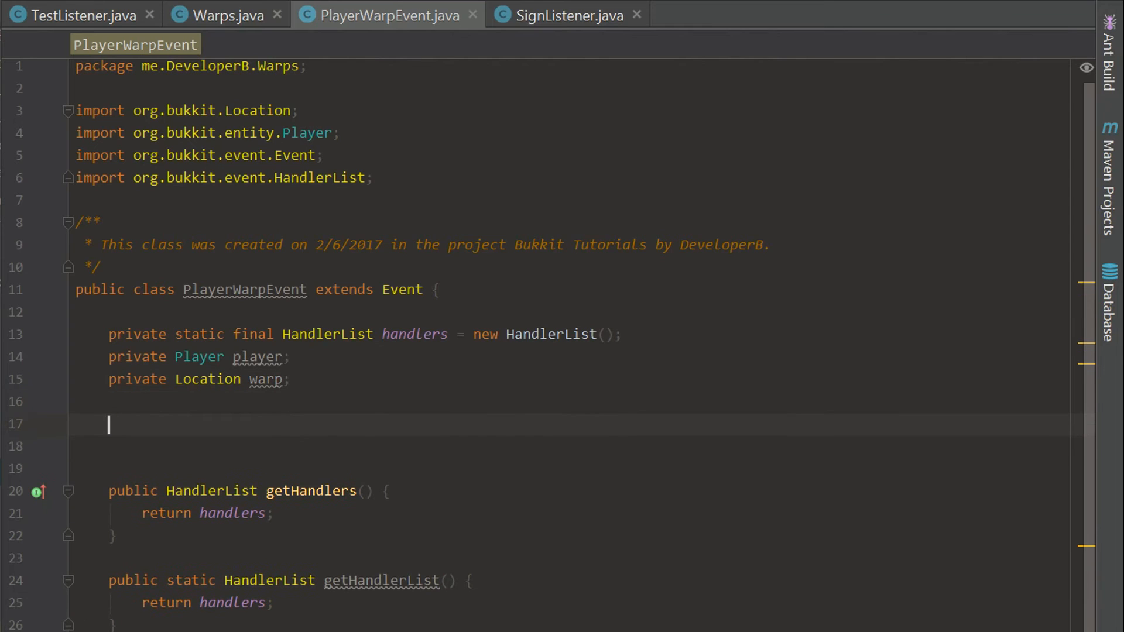
text(public P)
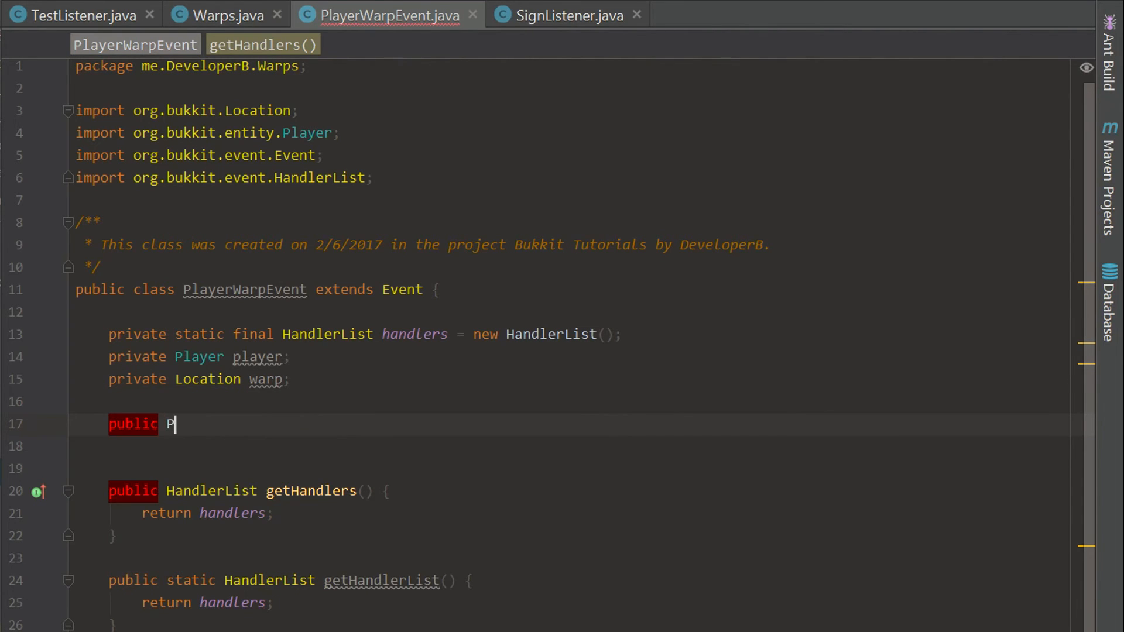
text(PlayerWarpEvent()
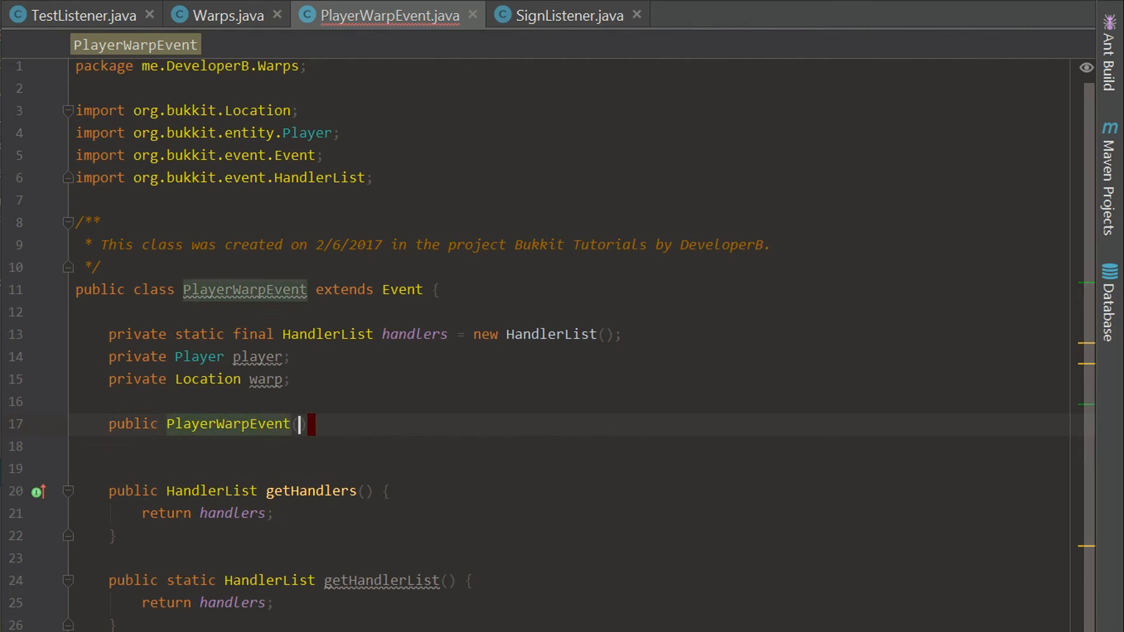
text(Player player,)
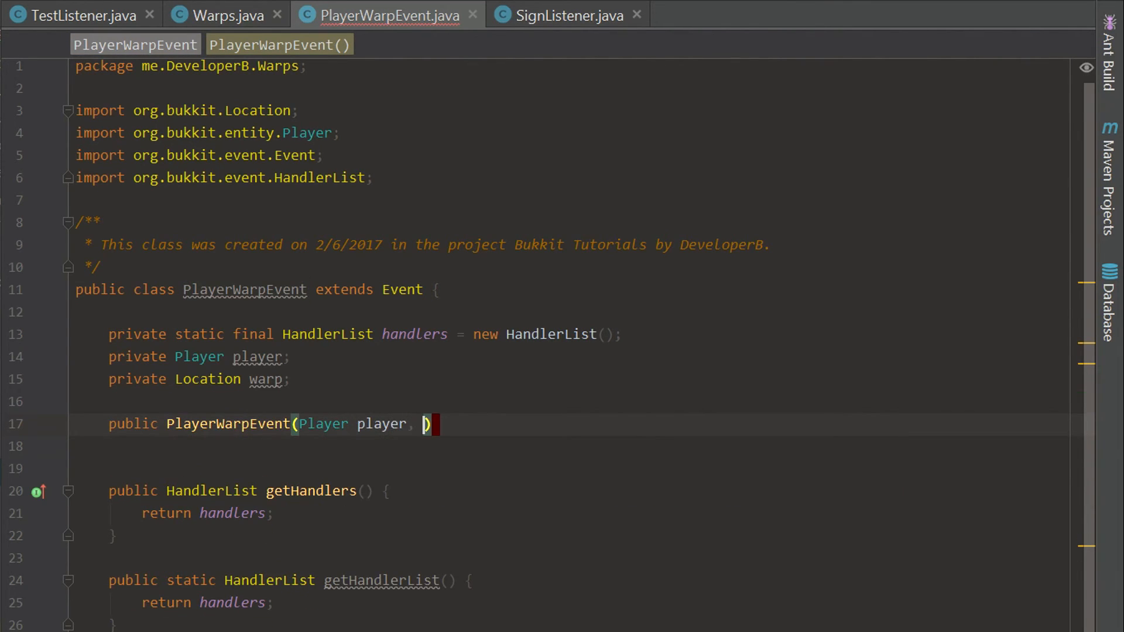
text(Location warp)
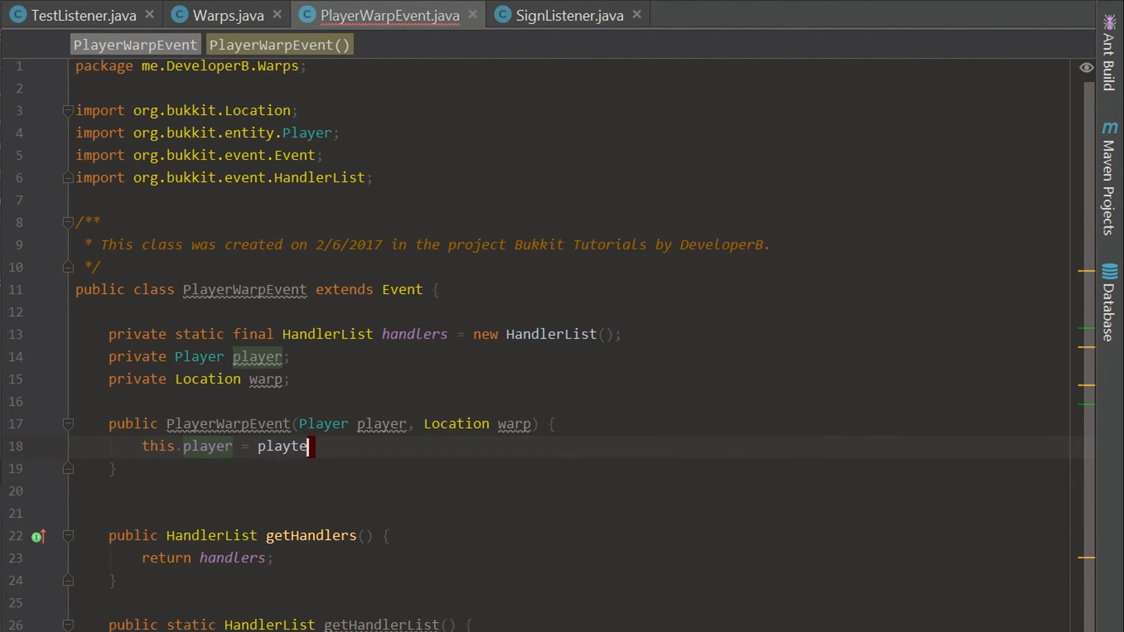
text(;)
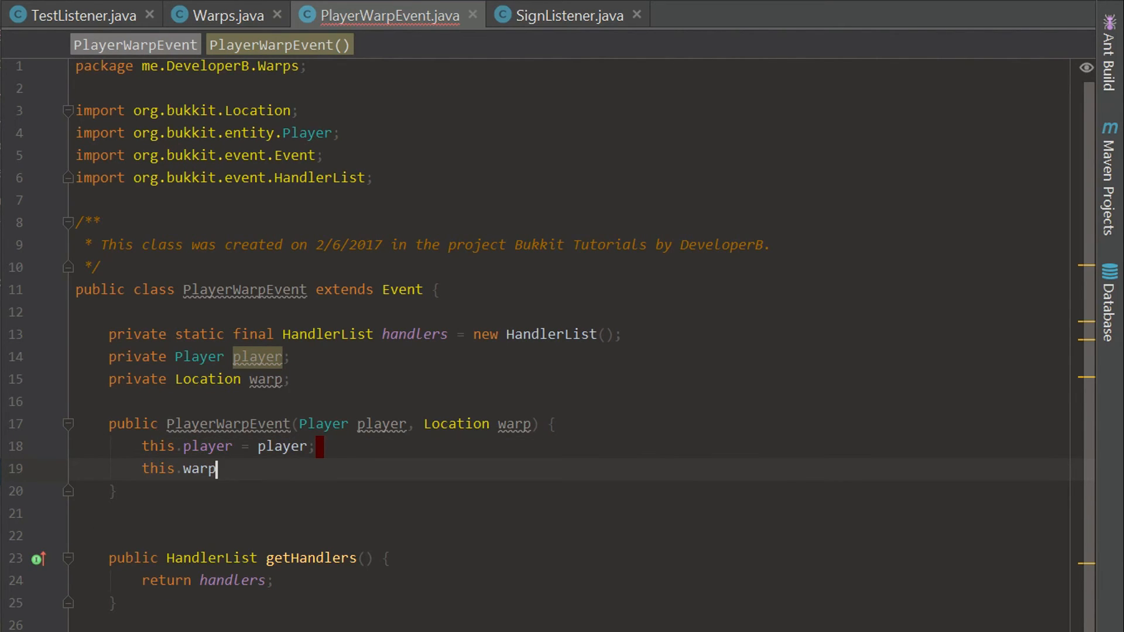
text(= warp;)
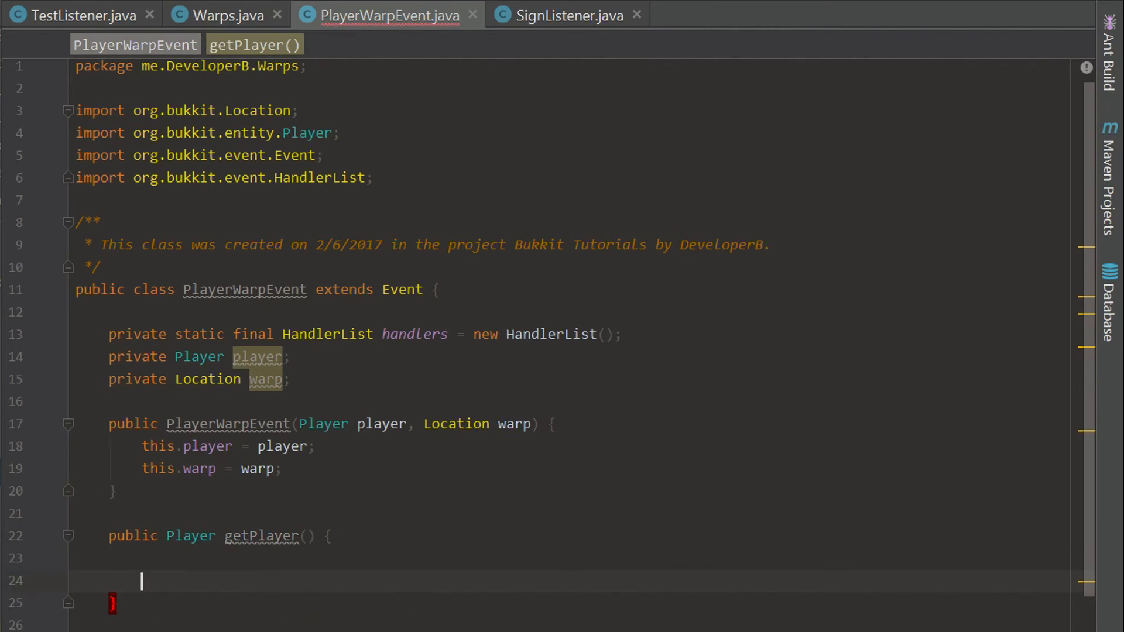
Step: Add getPlayer() and getWarp() getters returning the player and warp fields
text(return player;)
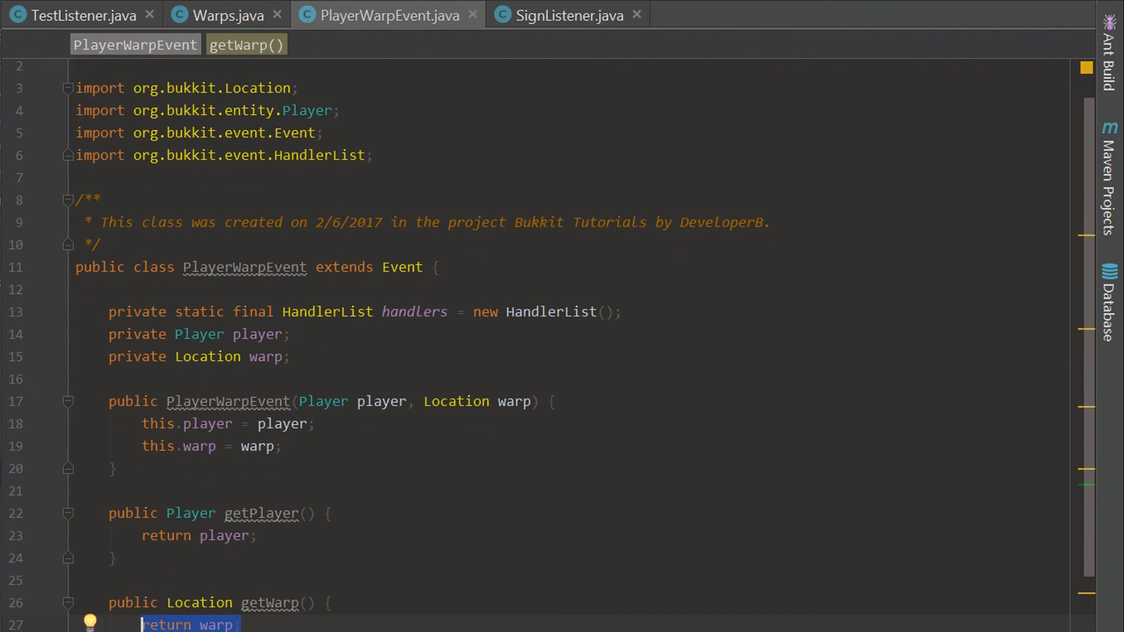
scroll(down, 3)
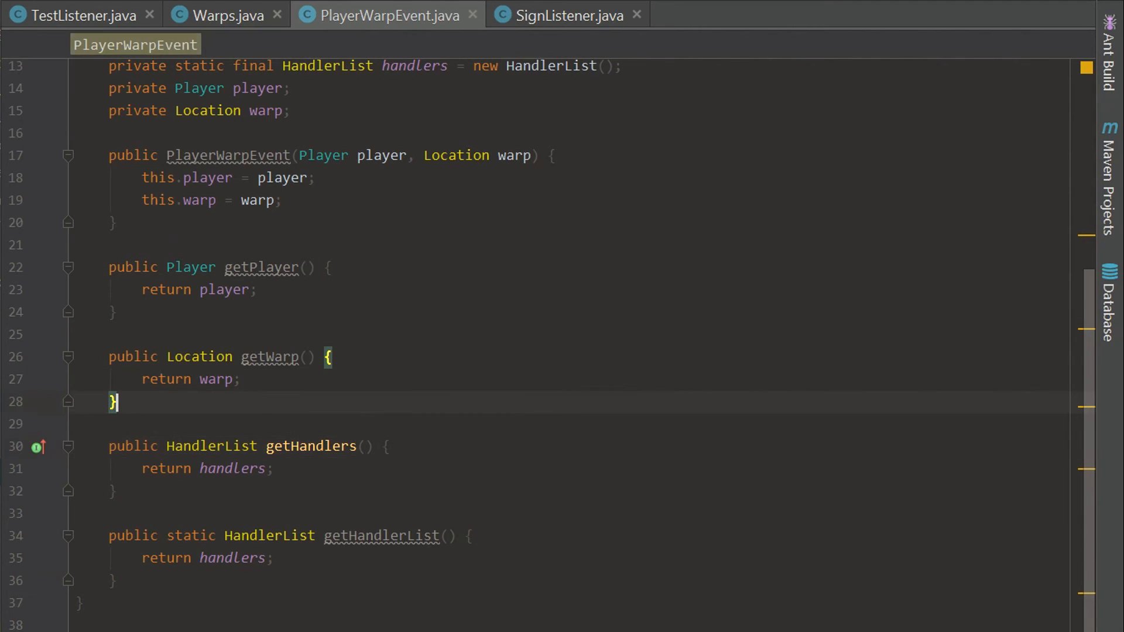
scroll(up, 3)
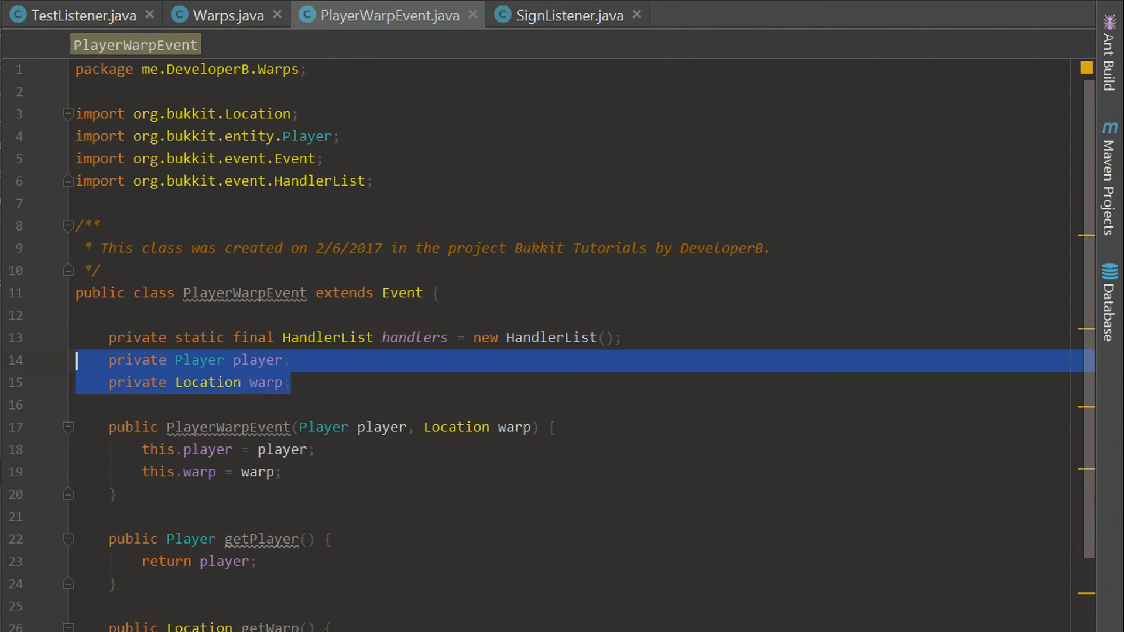
scroll(down, 3)
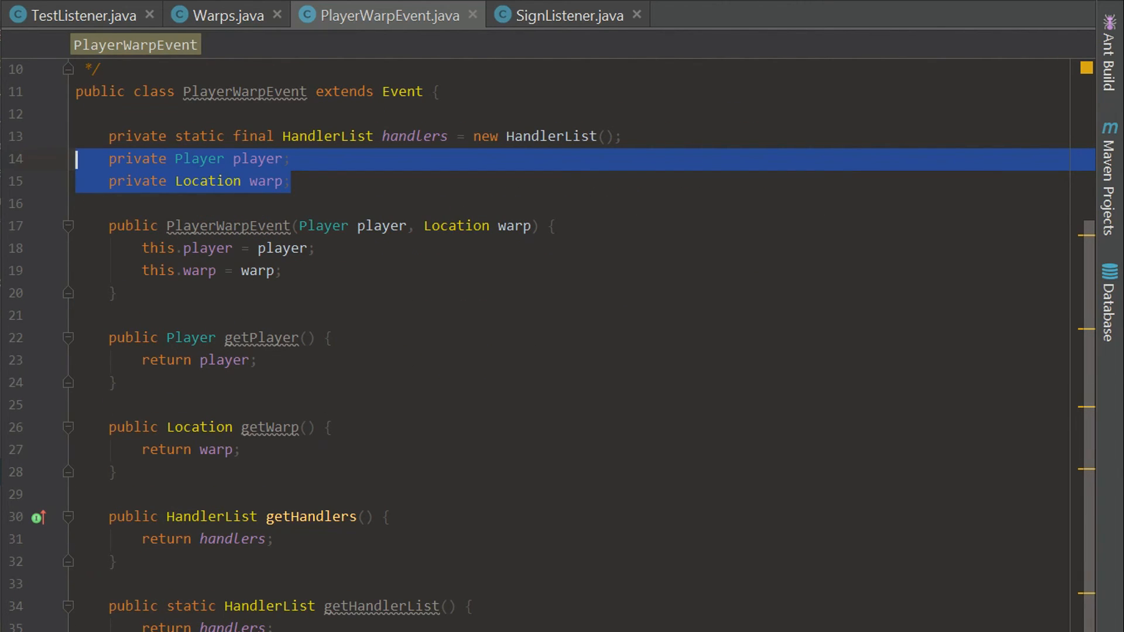
click(223, 14)
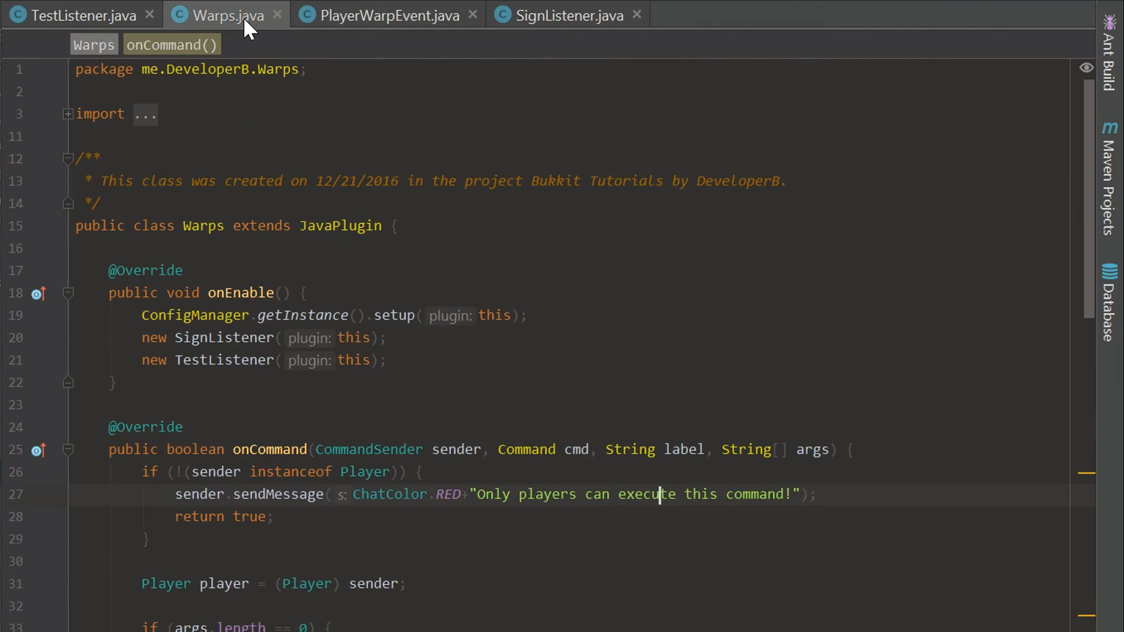
Step: Make room in Warps.onCommand below the player.teleport call for the event call
scroll(down, 3)
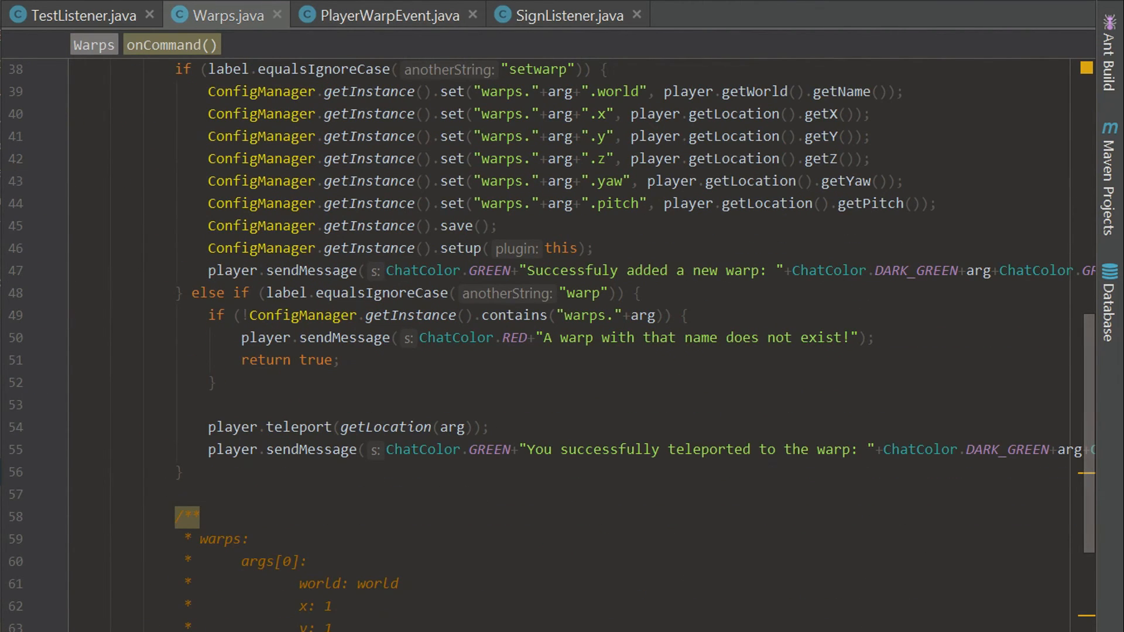
click(489, 428)
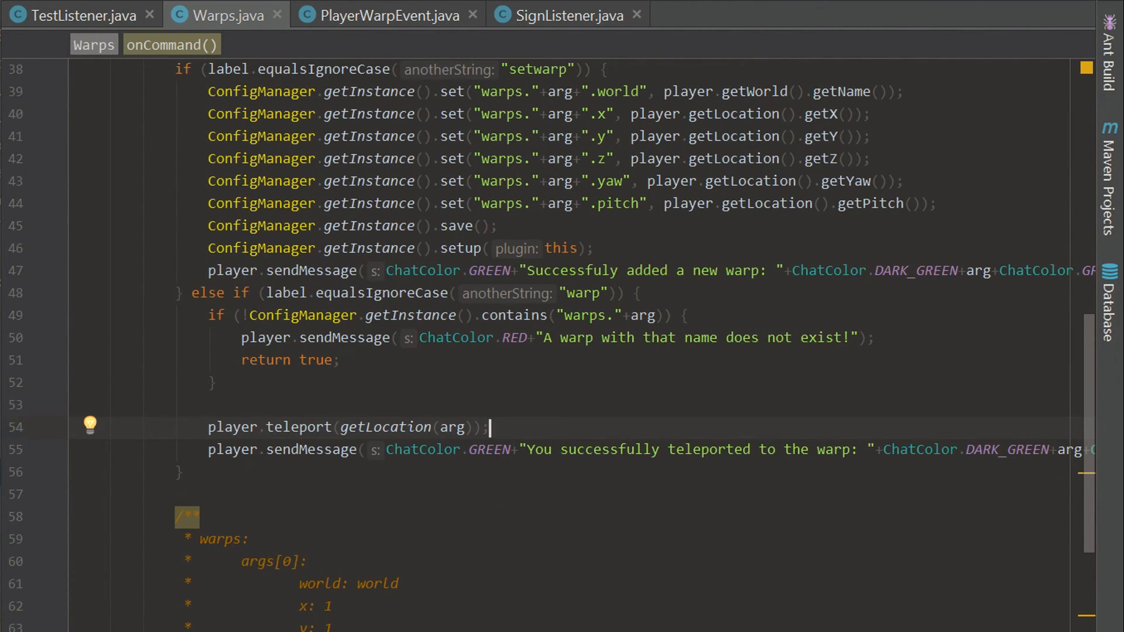
key(Enter)
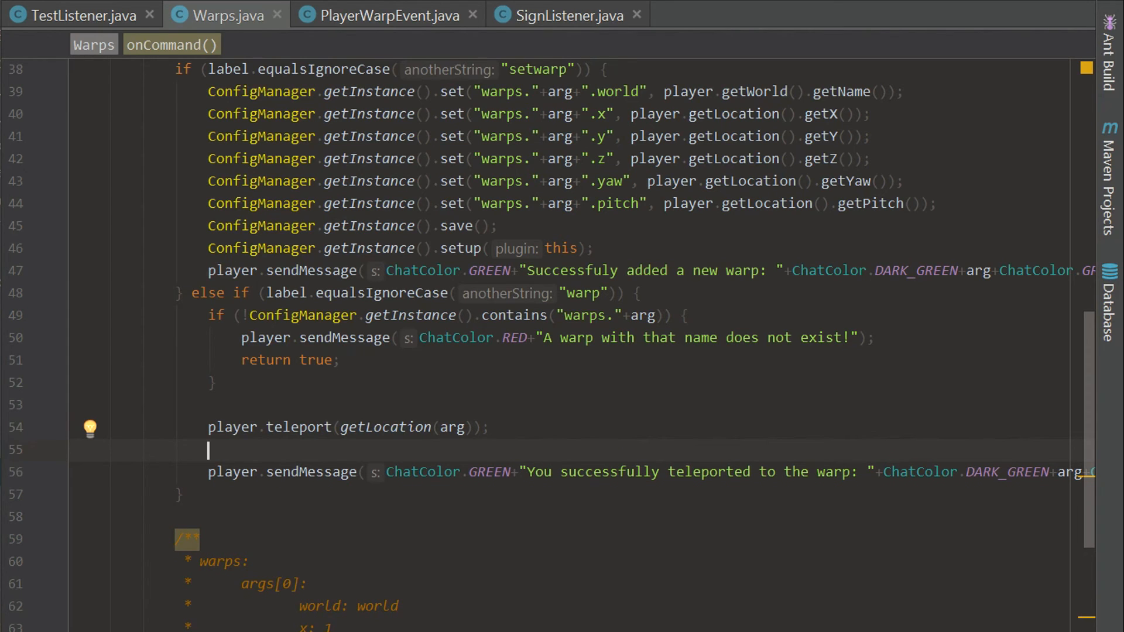
scroll(down, 3)
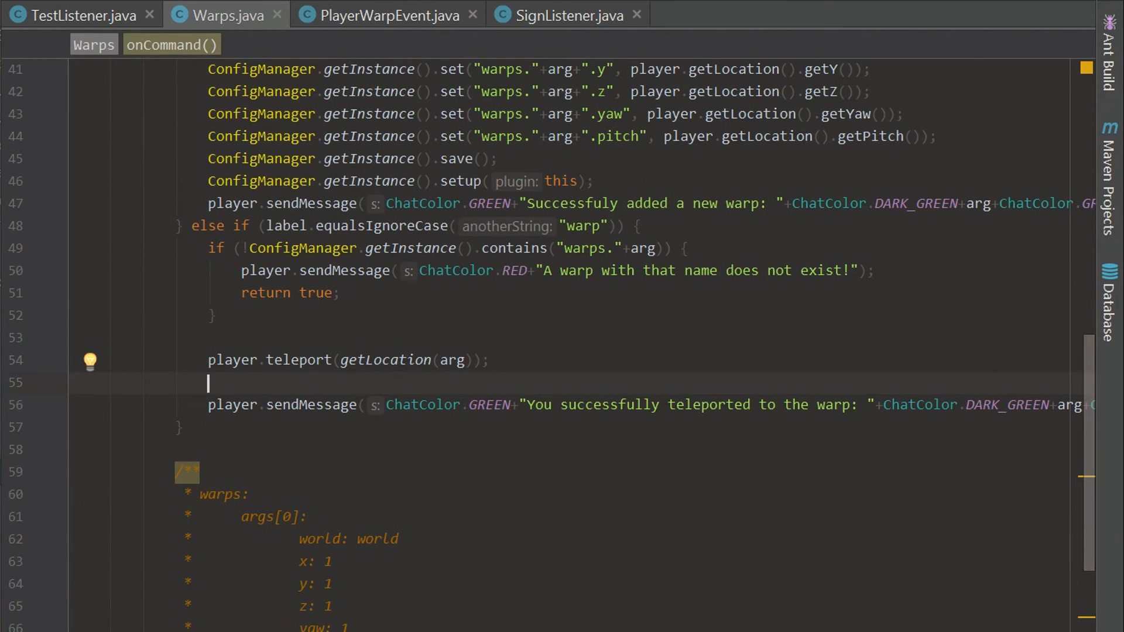
scroll(up, 3)
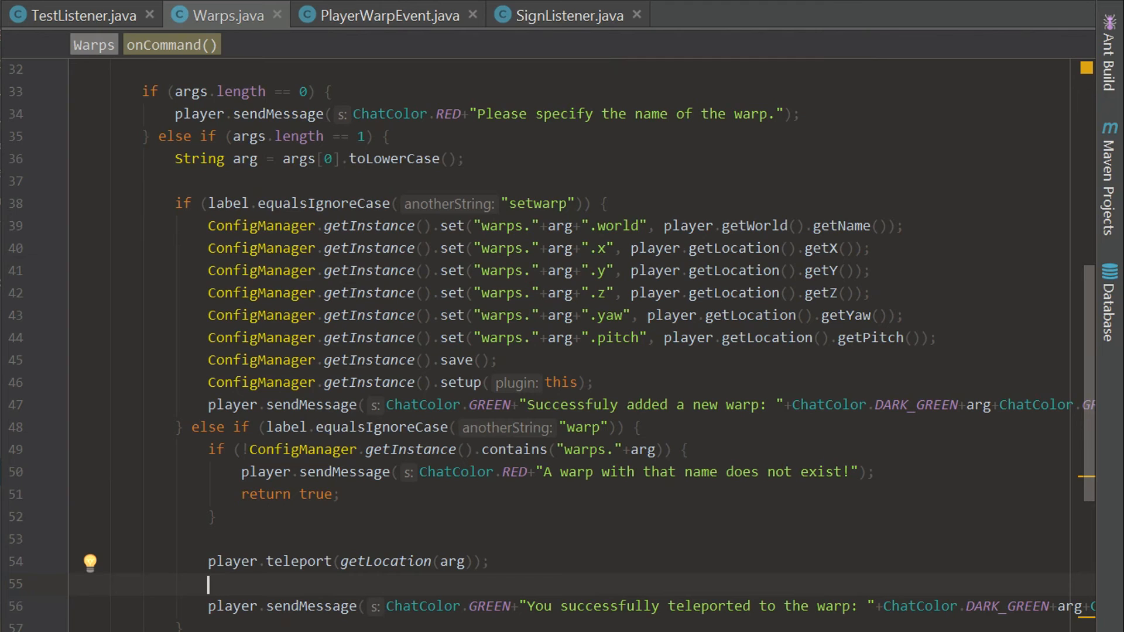
Step: Call Bukkit.getPluginManager().callEvent(new PlayerWarpEvent(player, getLocation(arg))) after teleporting
text(Bukkit.getPluginManager().callEvent(new P);)
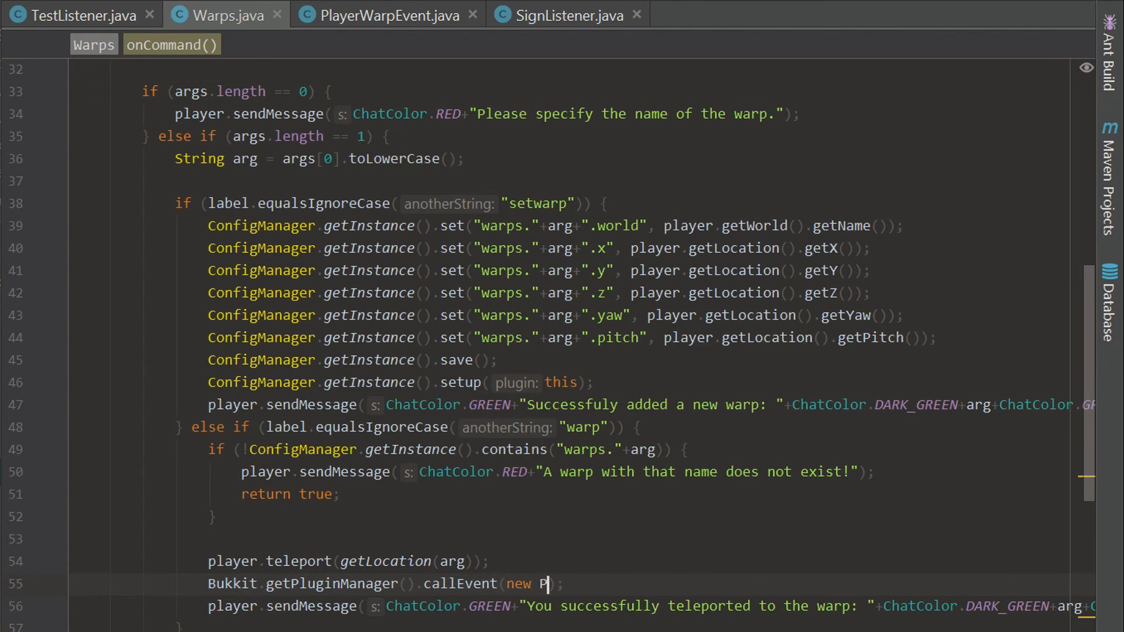
text(layerWarpEvent()
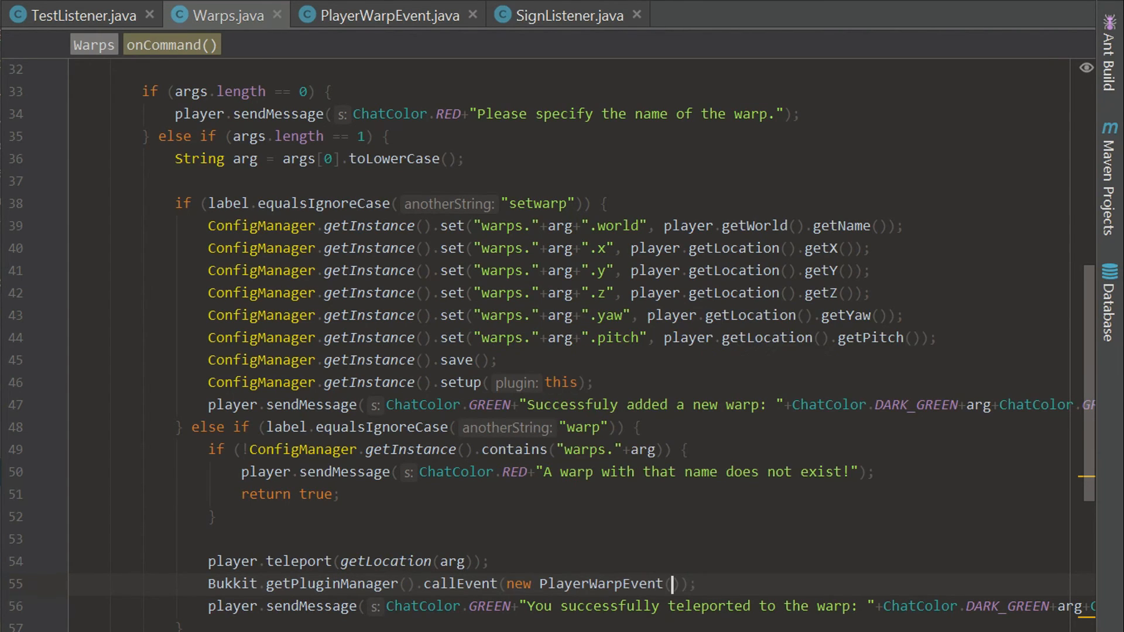
text(player, getLocation(arg)
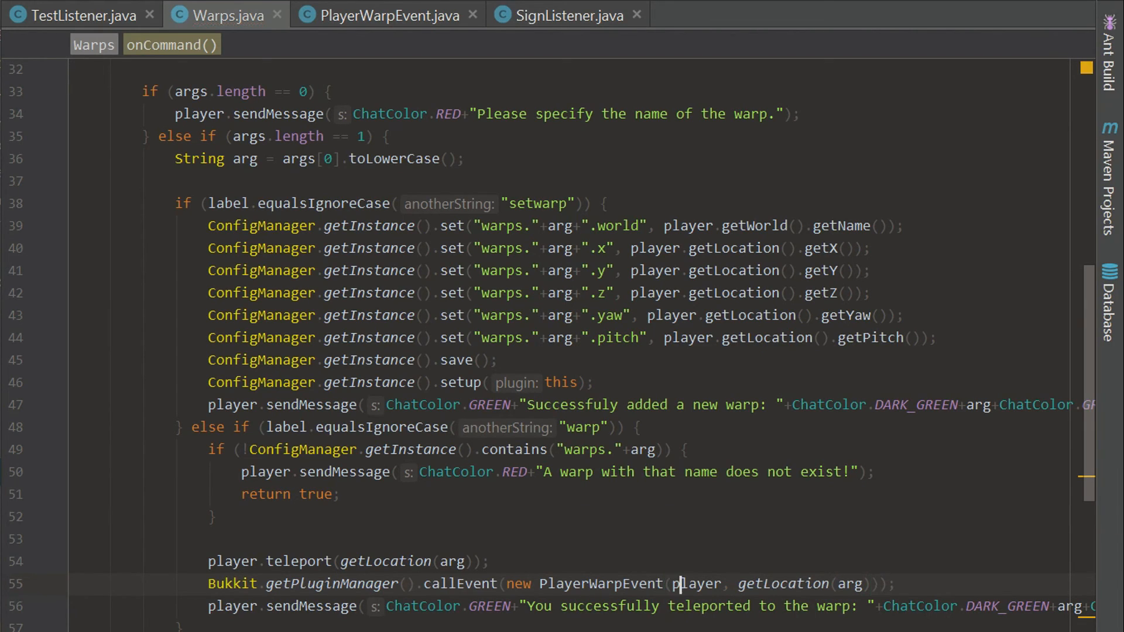
click(489, 561)
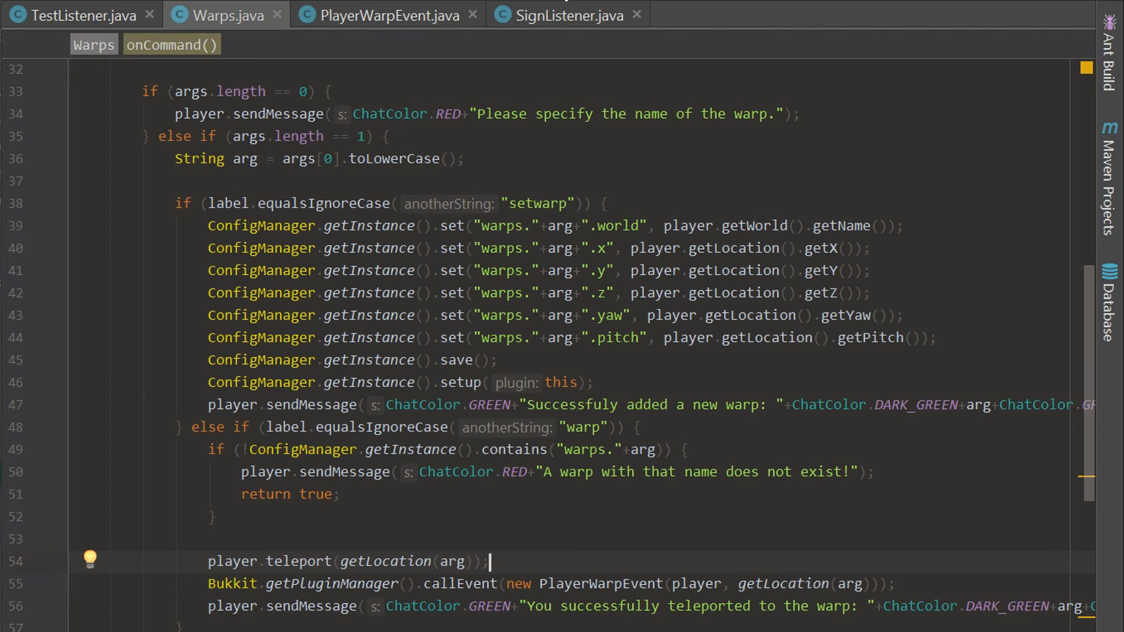
click(566, 14)
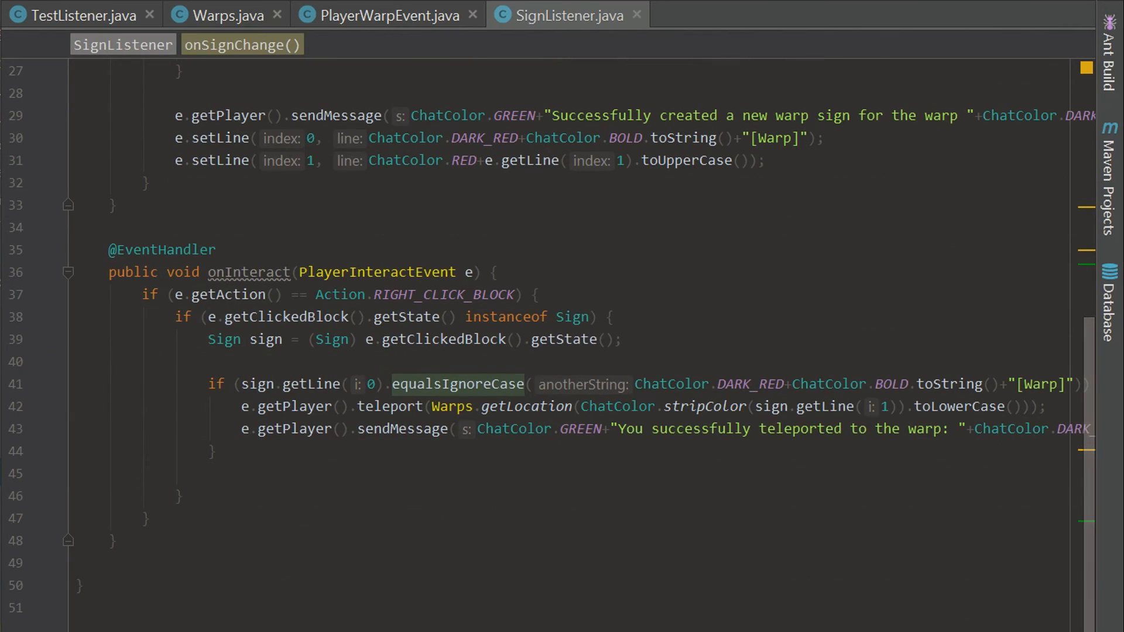
Step: Call a new PlayerWarpEvent with e.getPlayer() and Warps.getLocation(...) in SignListener.onInteract
text(Bu)
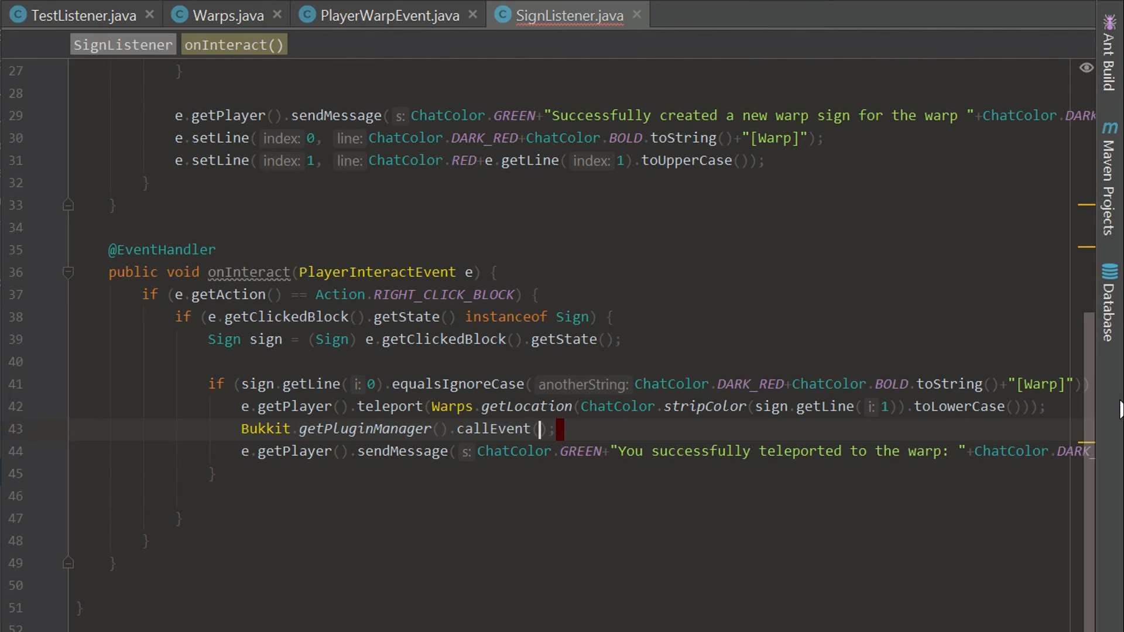
text(new PlayerWarpEvent()
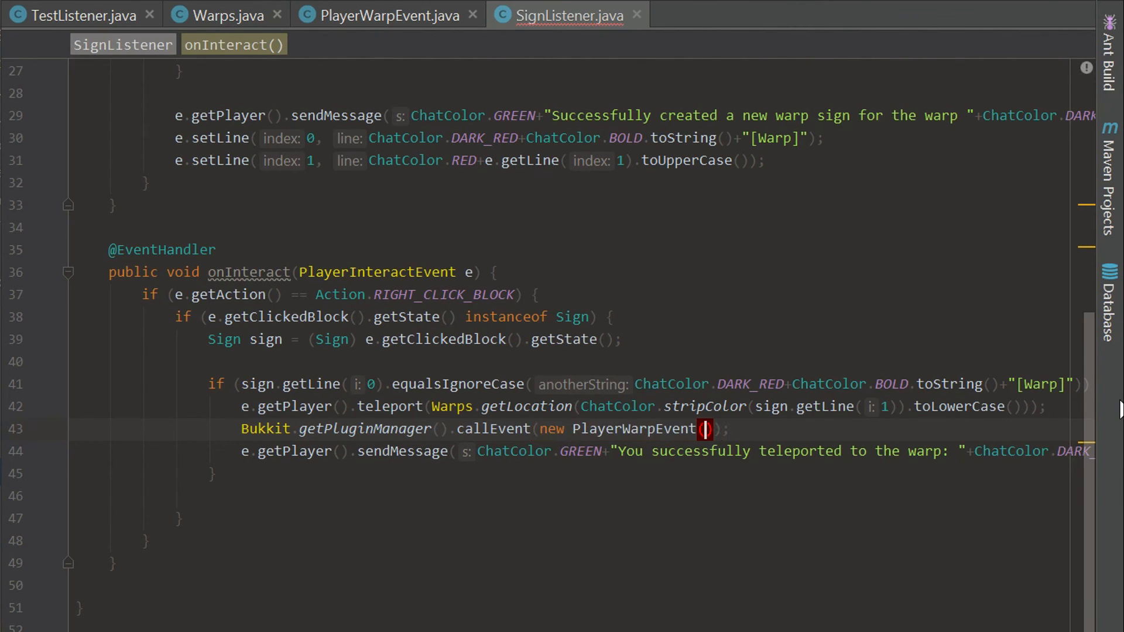
text(e.getPlayer(),)
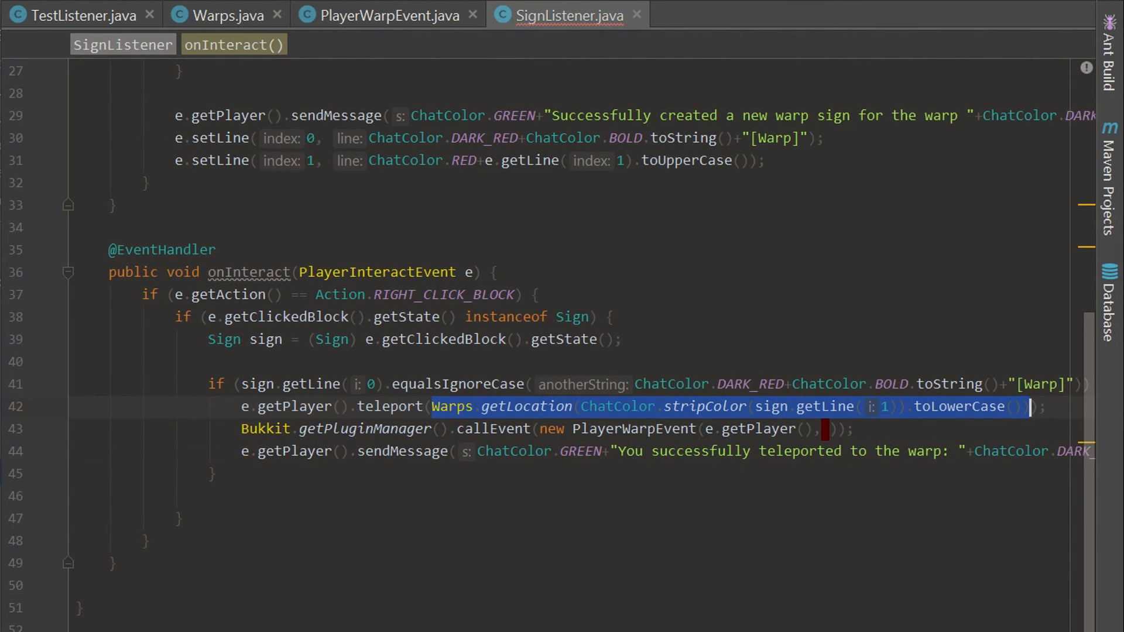
scroll(right, 3)
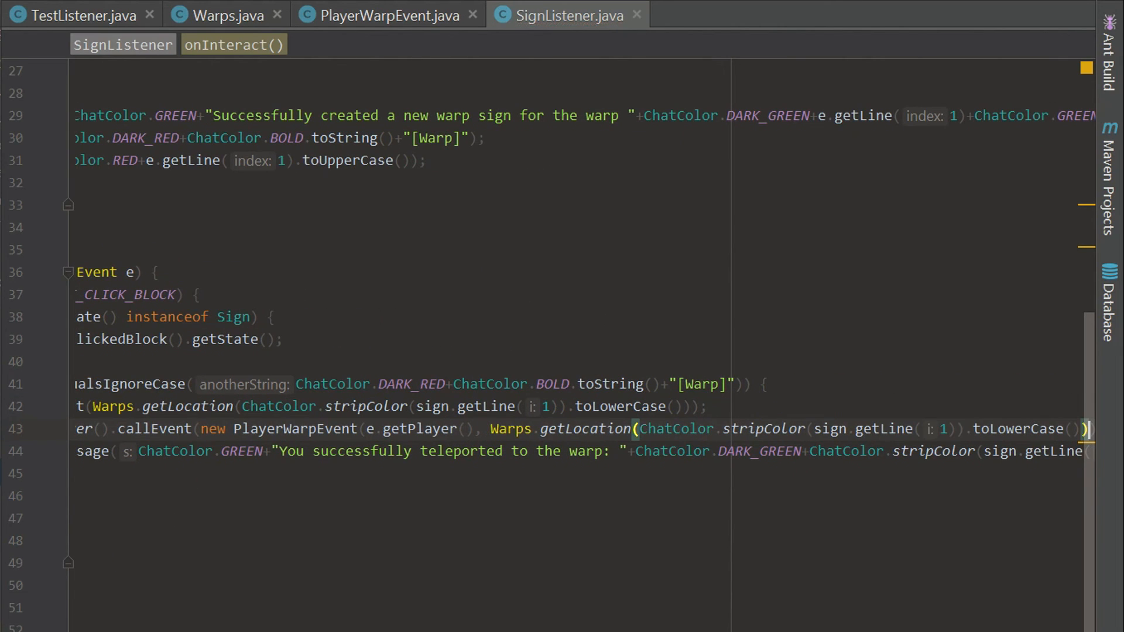
scroll(left, 3)
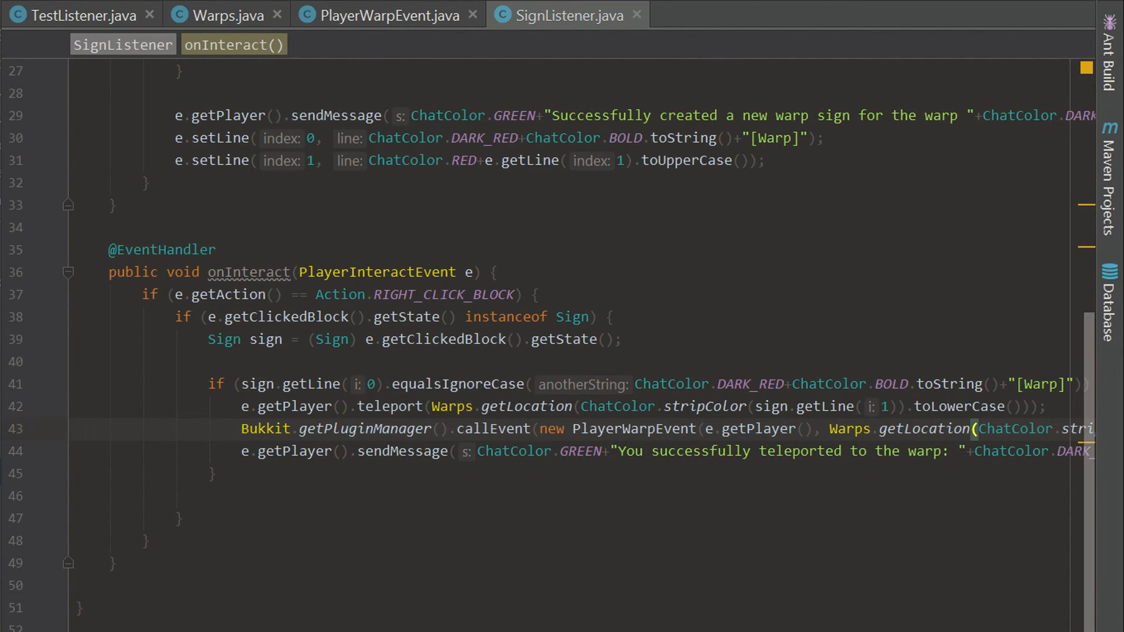
Step: Check the Warps event call and PlayerWarpEvent constructor parameters against it
click(384, 15)
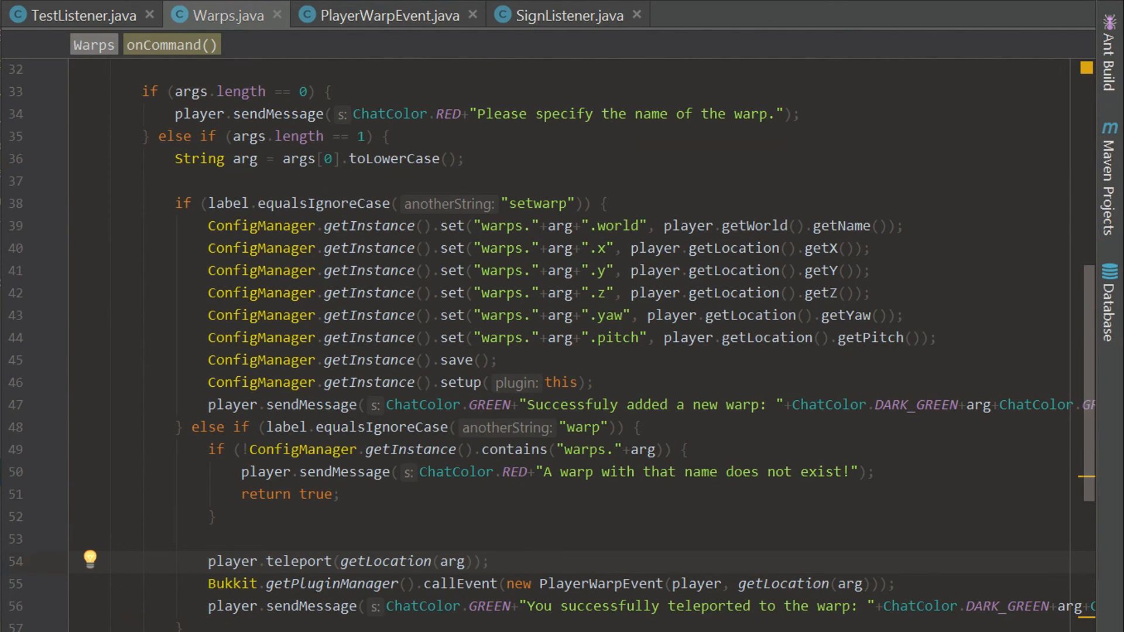
click(388, 15)
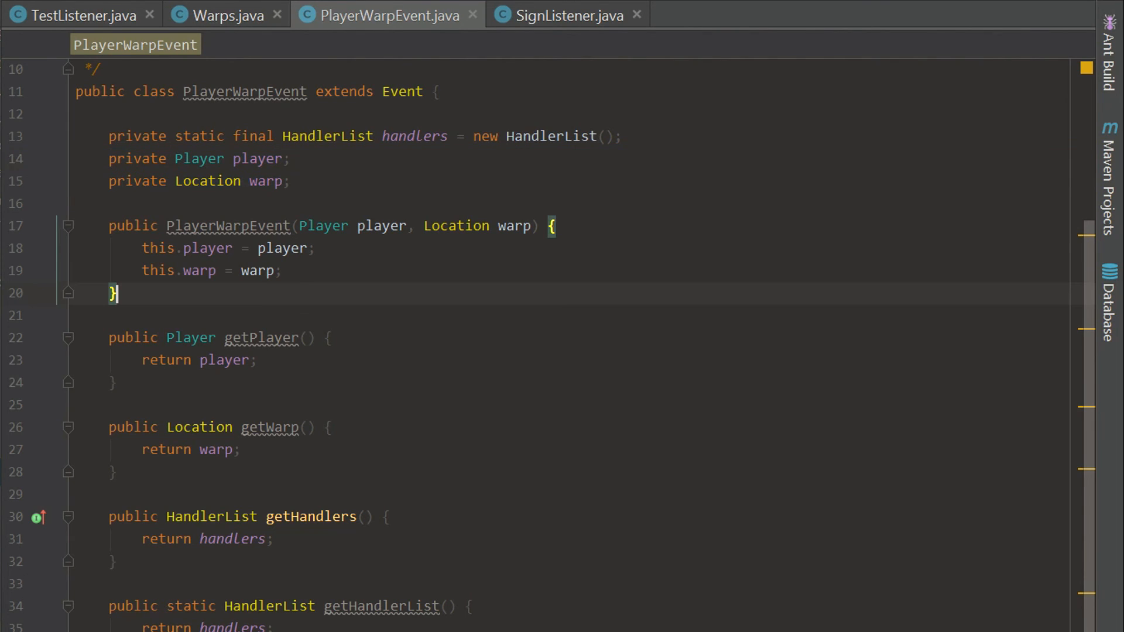
click(79, 14)
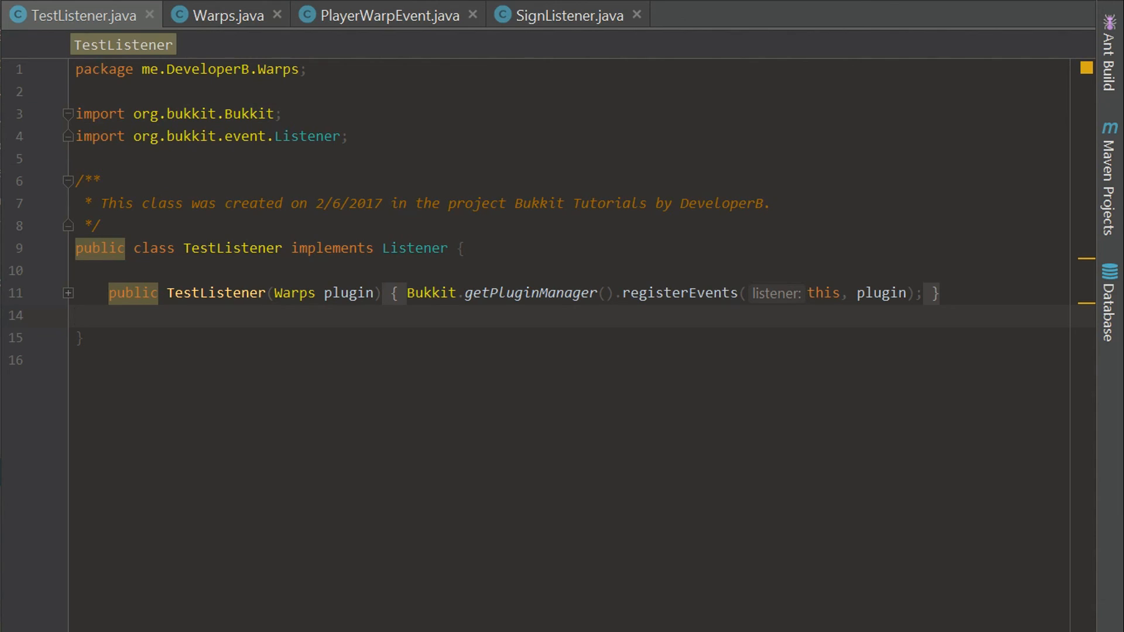
key(enter)
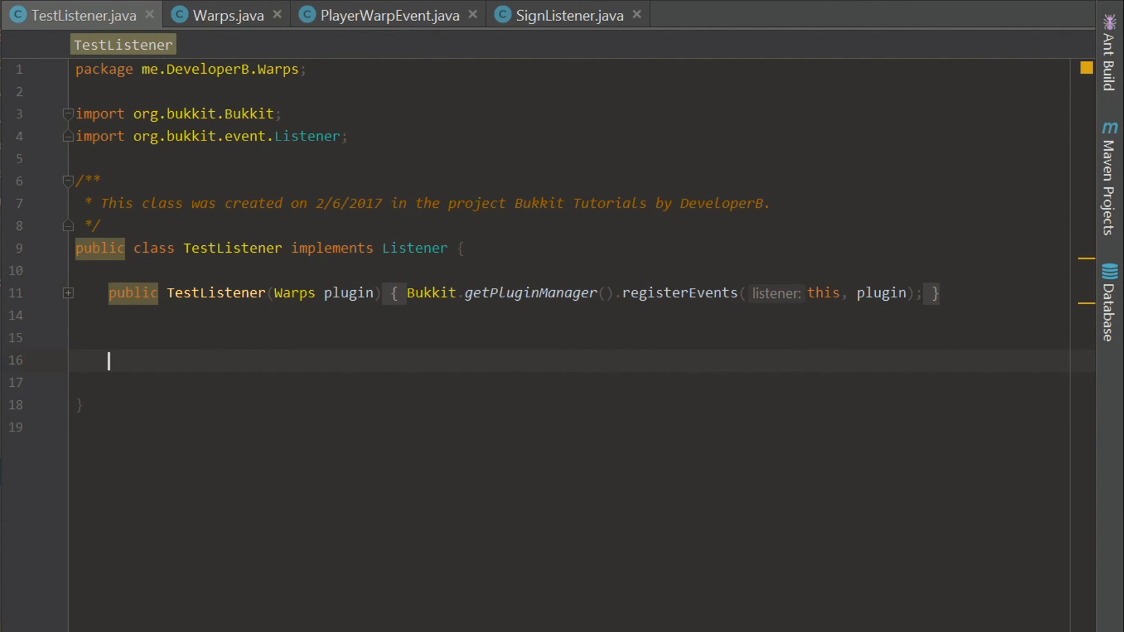
text(@EventHandler)
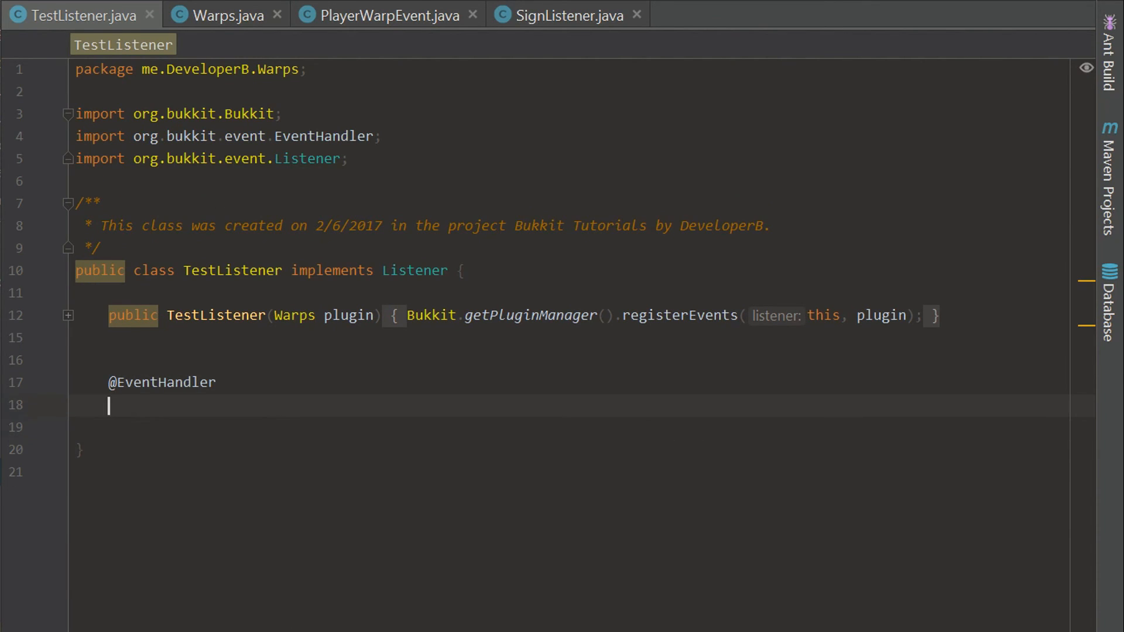
text(public void onWarp(PlayerWarpEvent e) {)
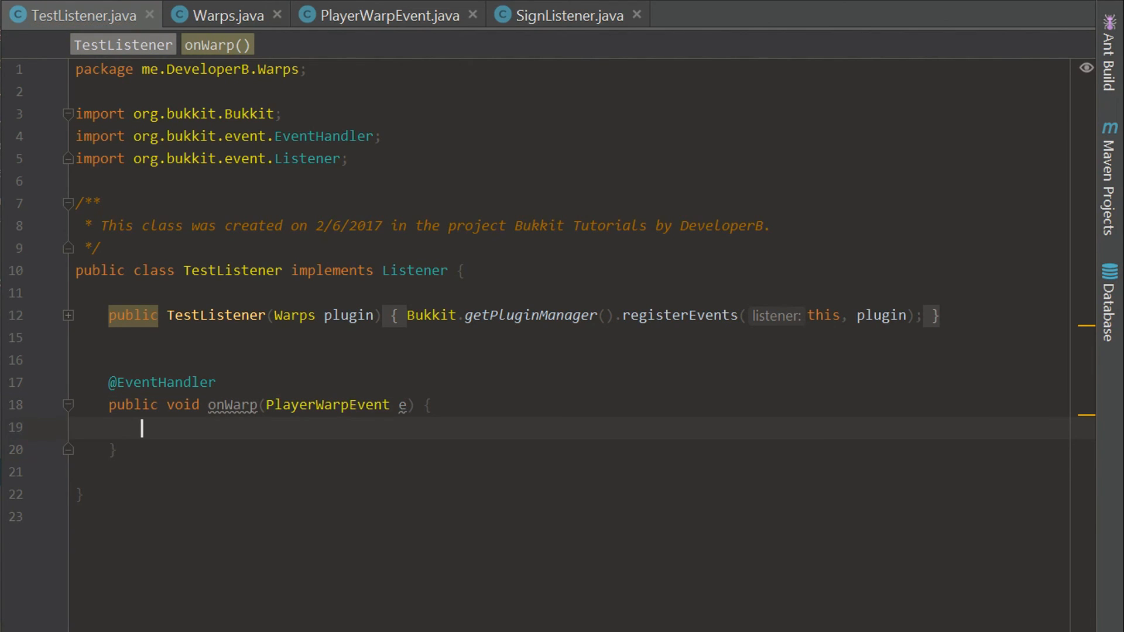
text(P)
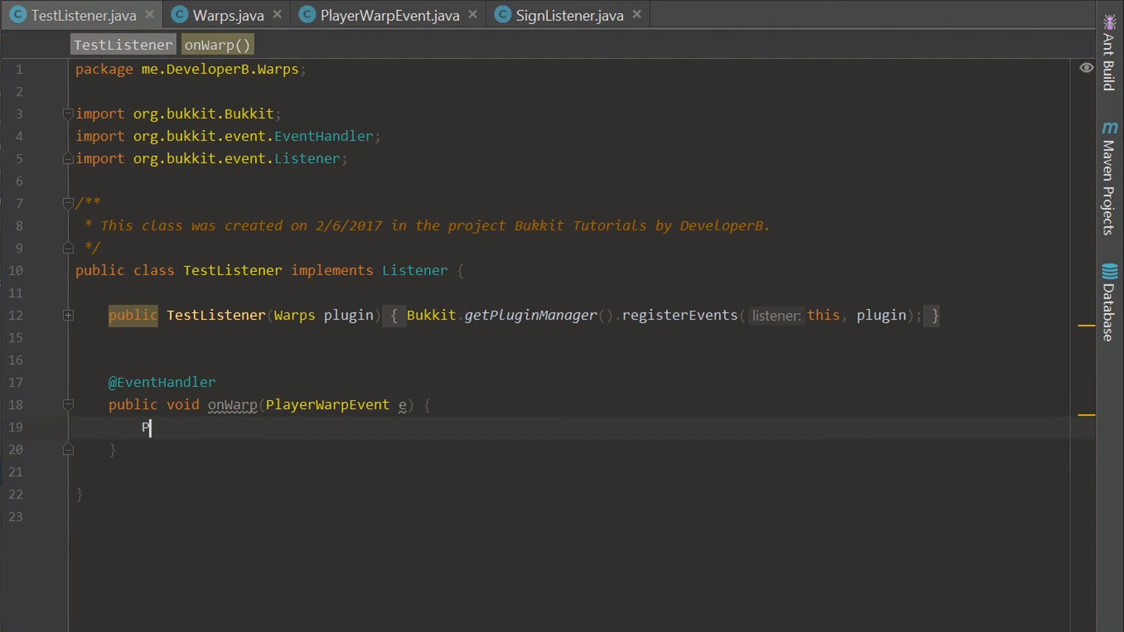
text(e.getPlayer().sendMessage();)
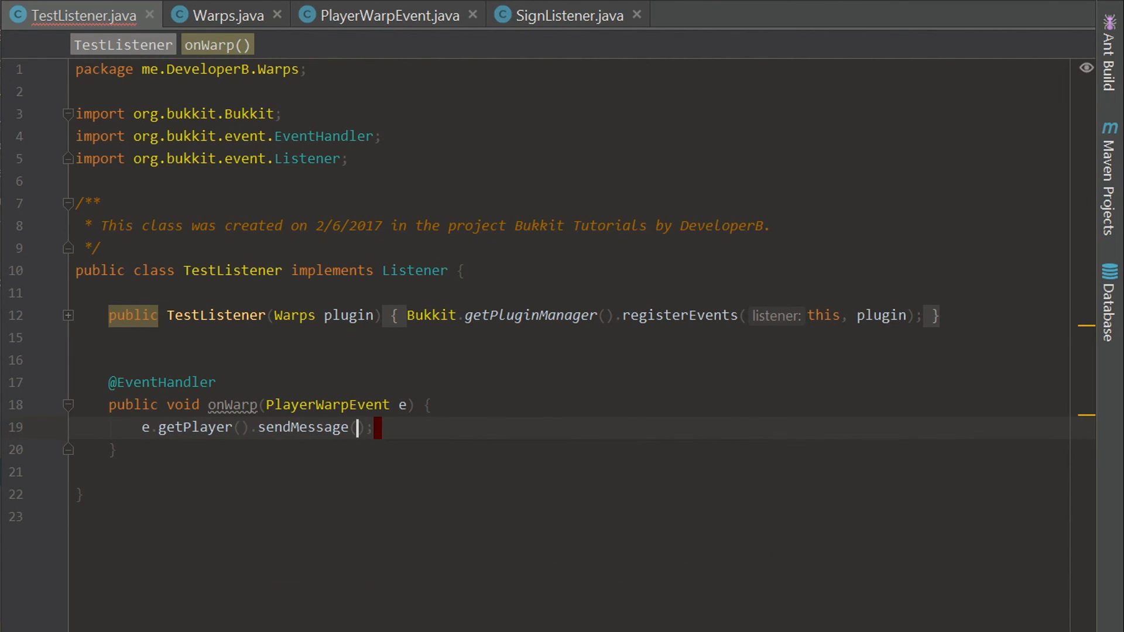
Step: Send ChatColor.GREEN + "You successfully tapped into the PlayerWarpEvent!" as the message
text(ChatColor.GREEN)
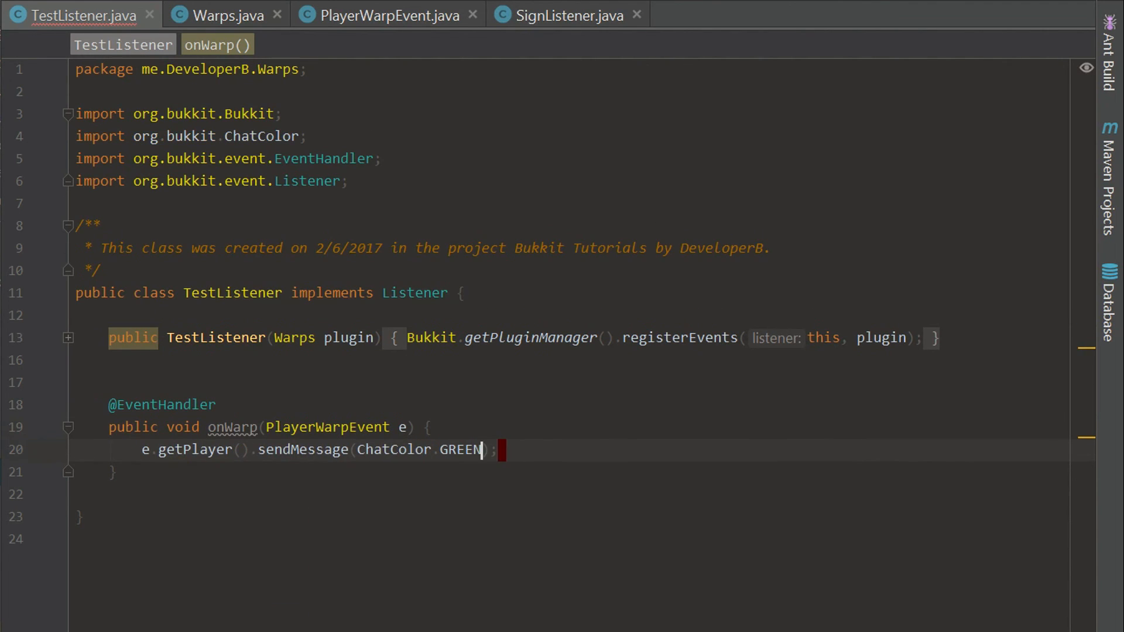
text(+"You)
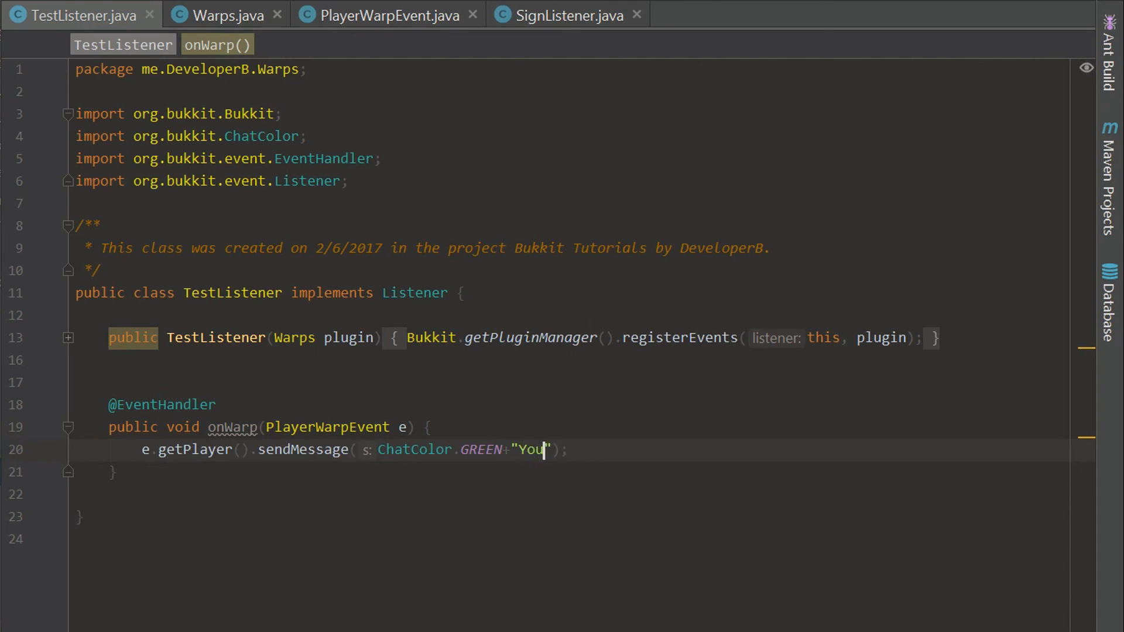
text(successfu)
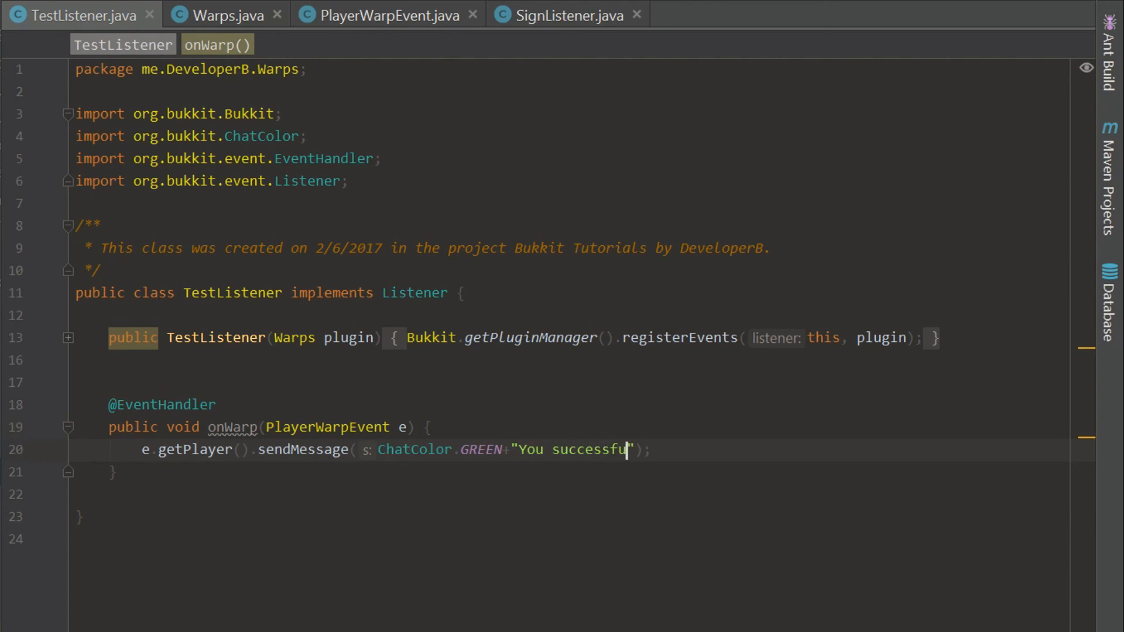
text(lly tapped into)
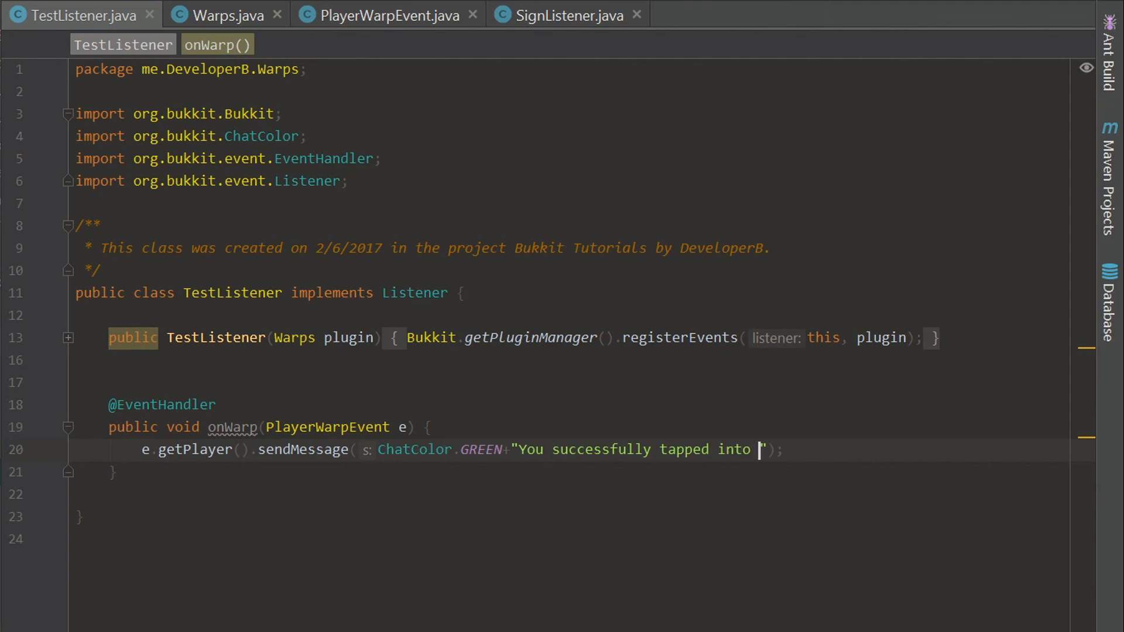
text(the Player)
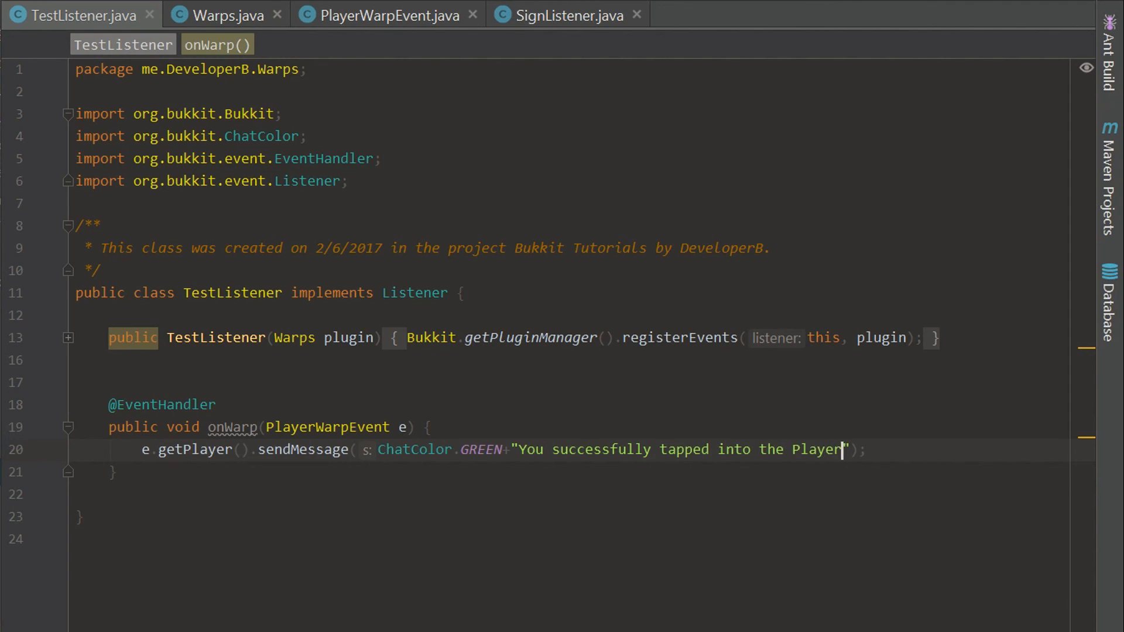
text(WarpEvent!)
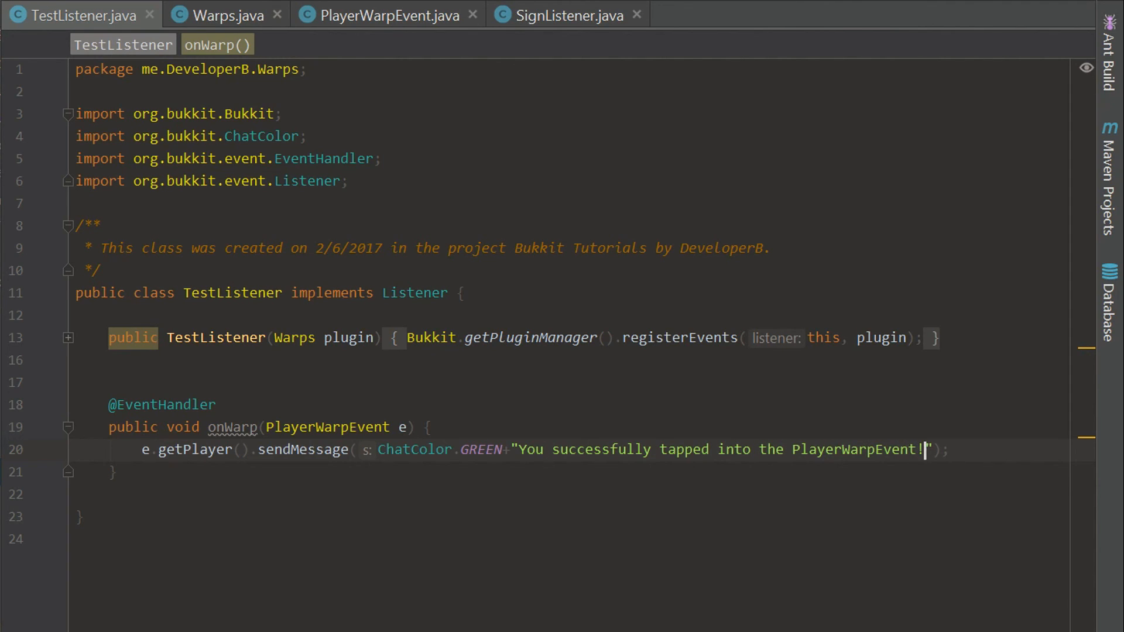
click(271, 29)
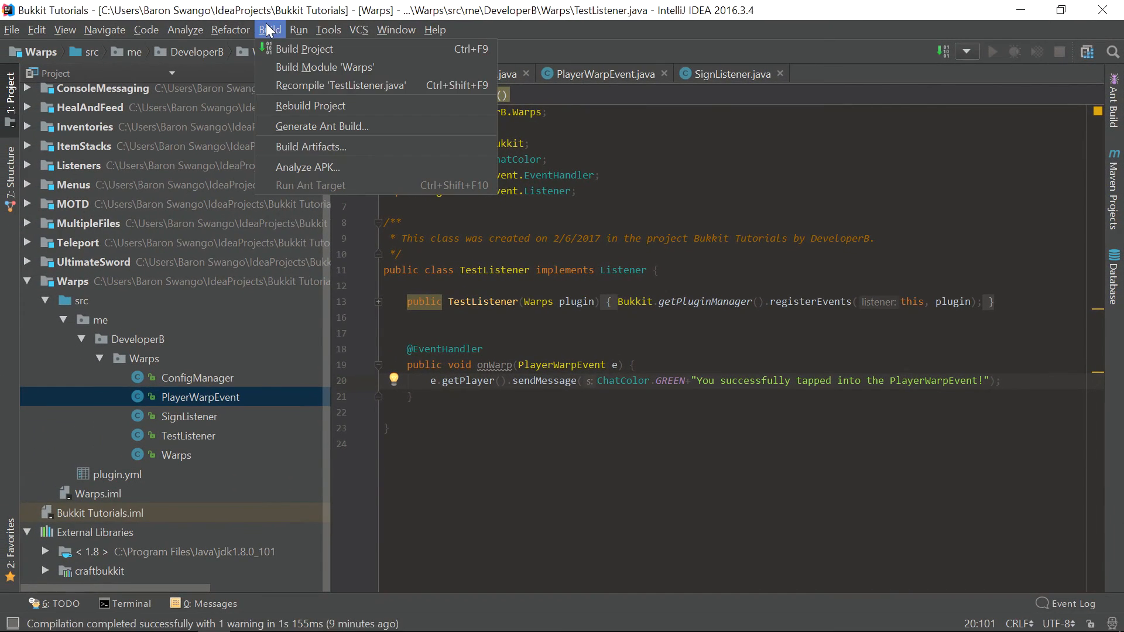
Step: Build the Warps plugin artifact via Build Artifacts
click(311, 147)
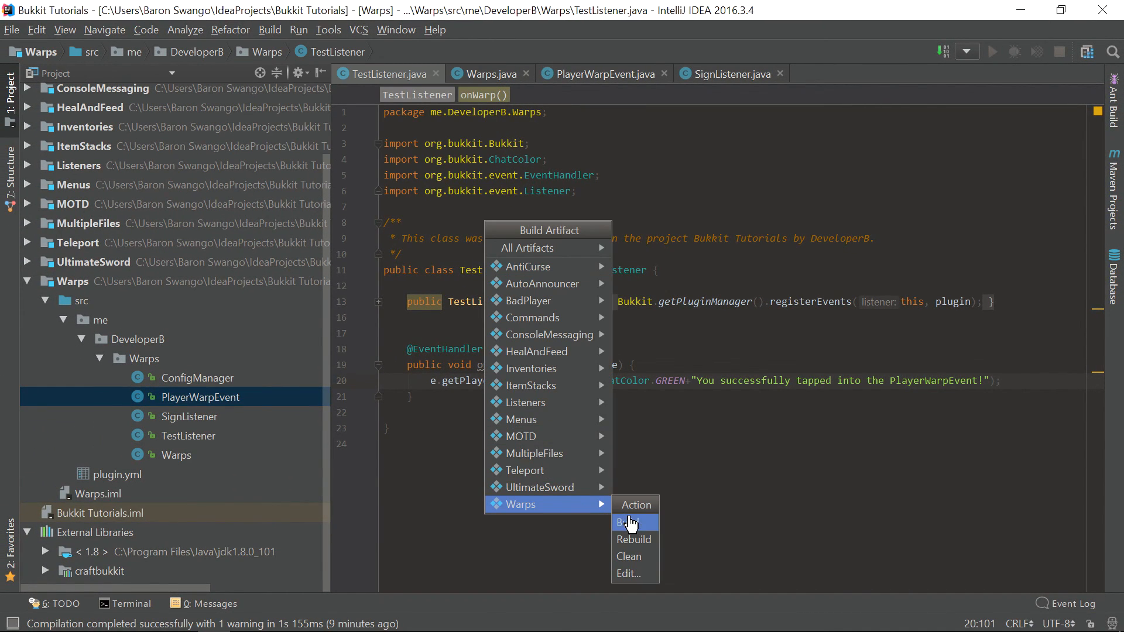
click(629, 522)
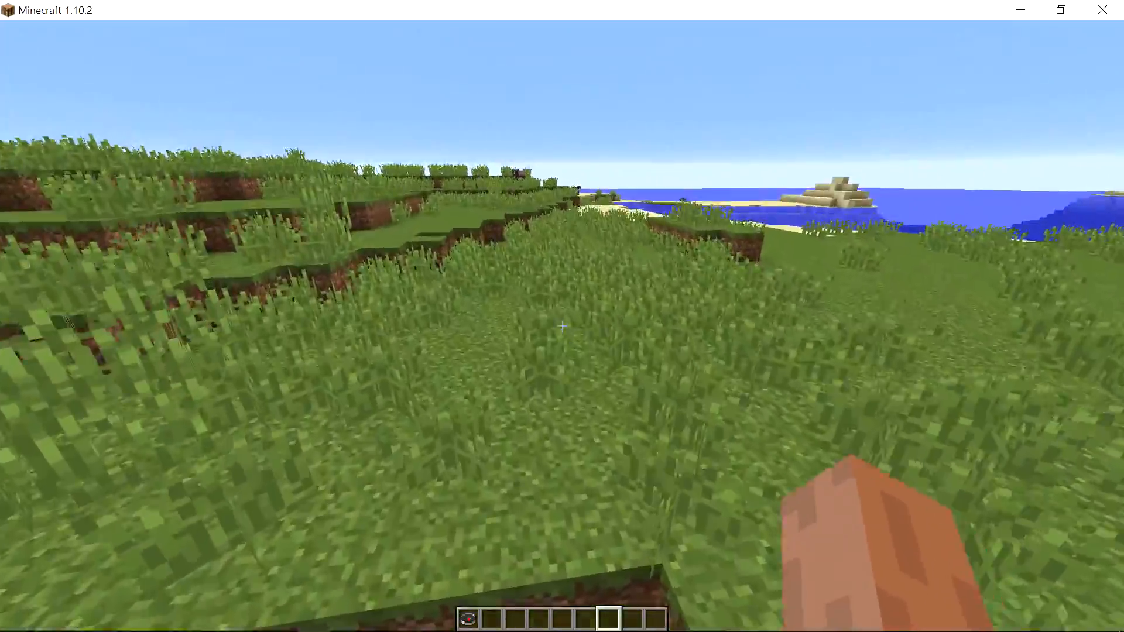
mouse_move(562, 327)
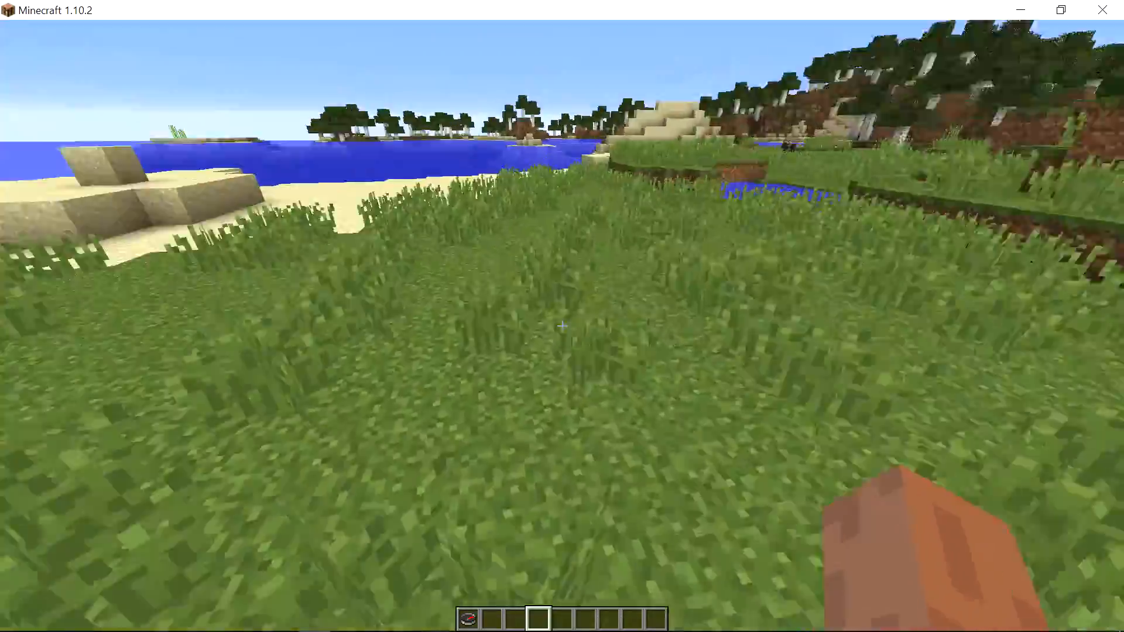
mouse_move(562, 316)
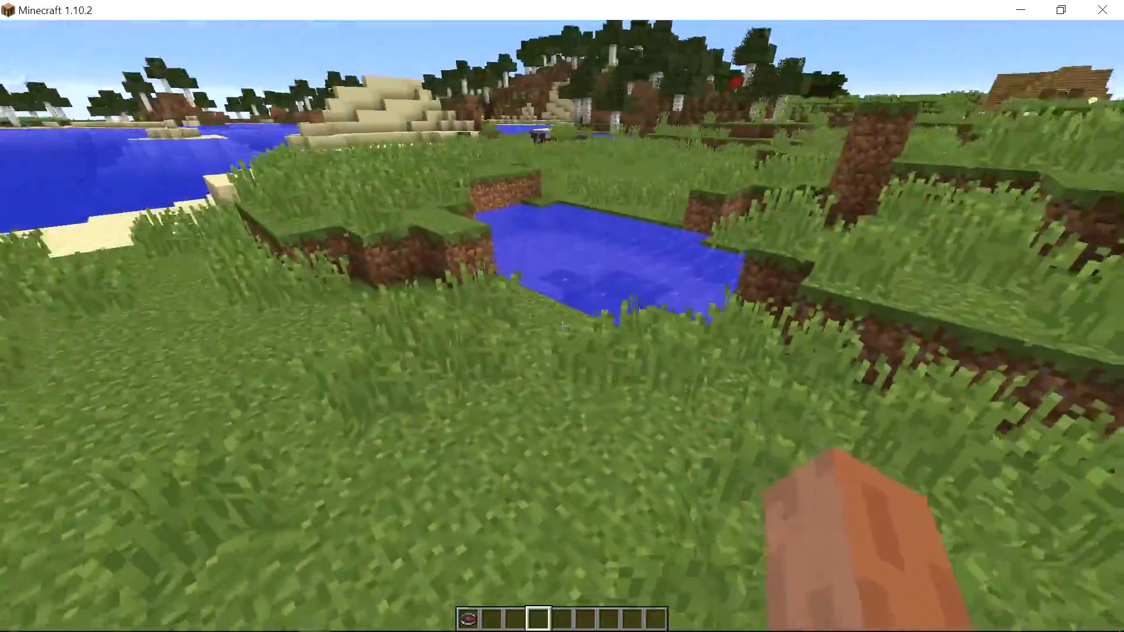
mouse_move(563, 327)
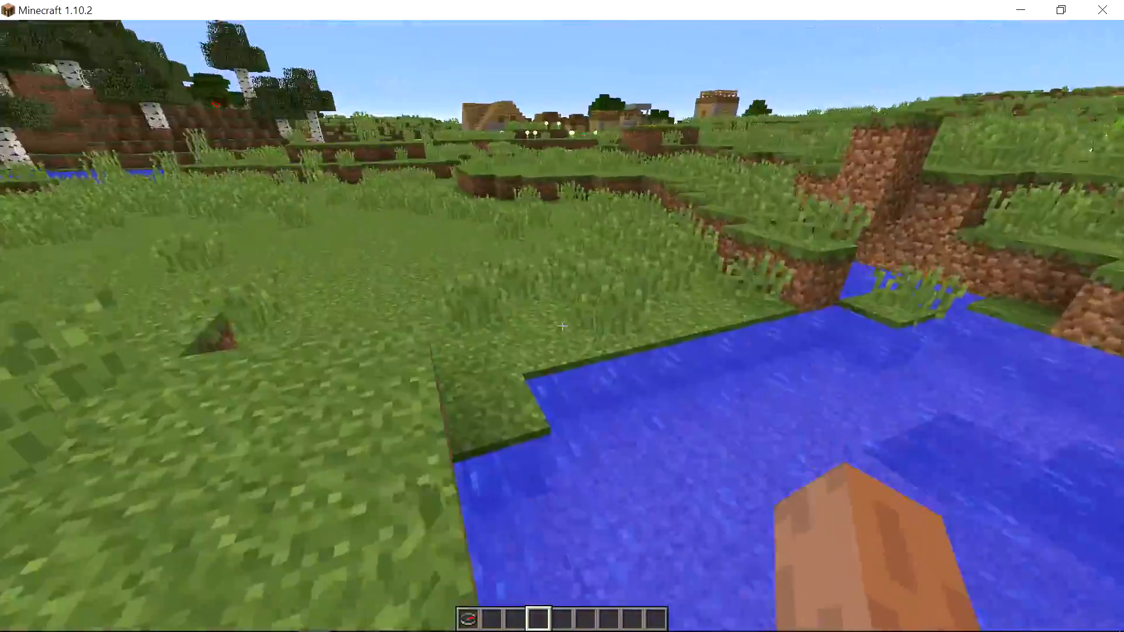